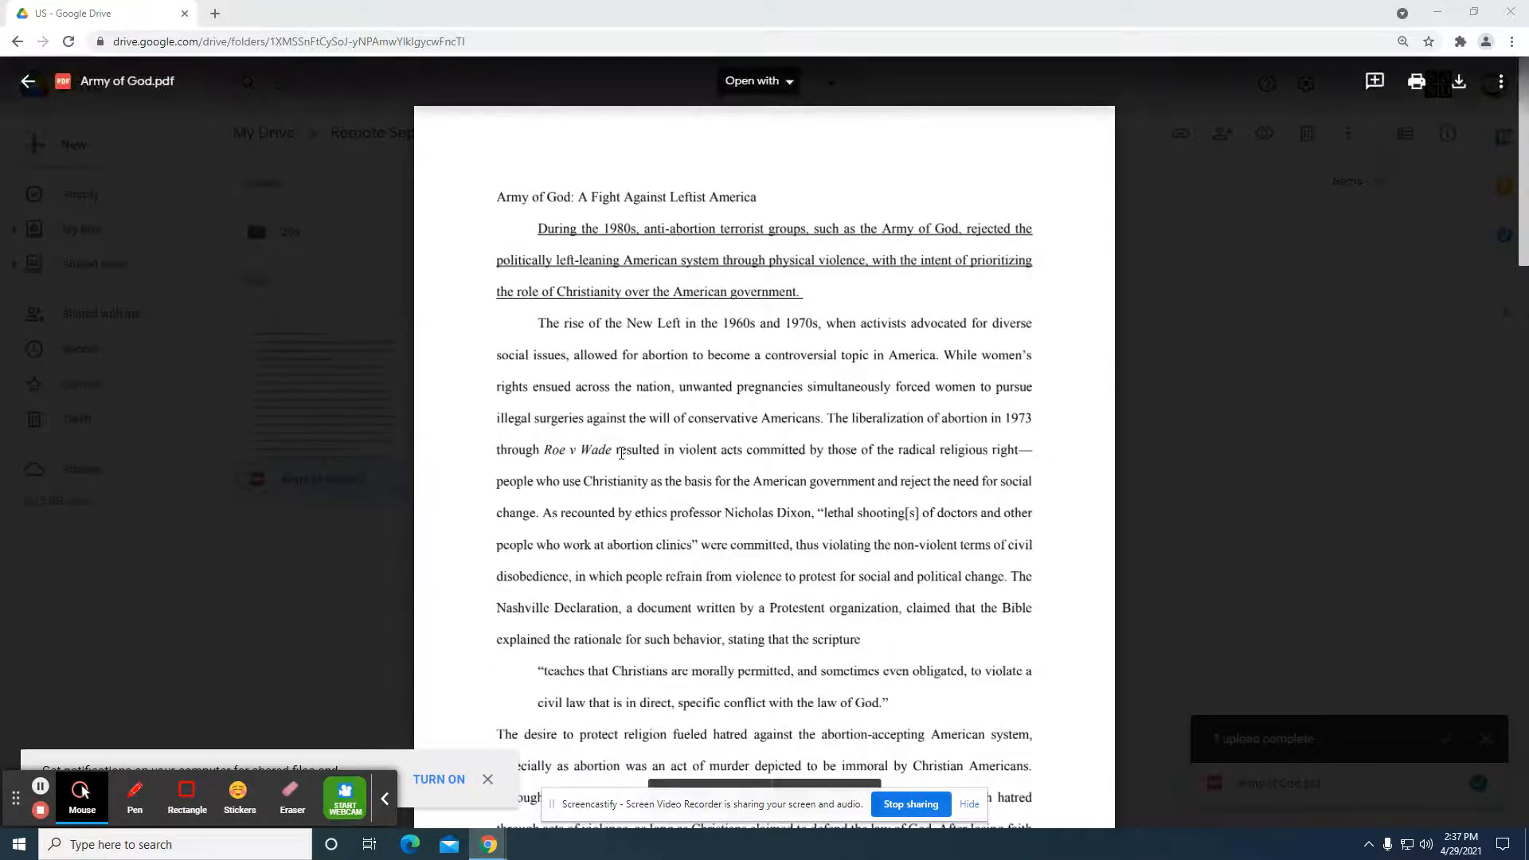
Step: With the red pen, circle 'During the 1980s', underline 'anti-abortion terrorist groups', add an arrow, then clear
click(134, 798)
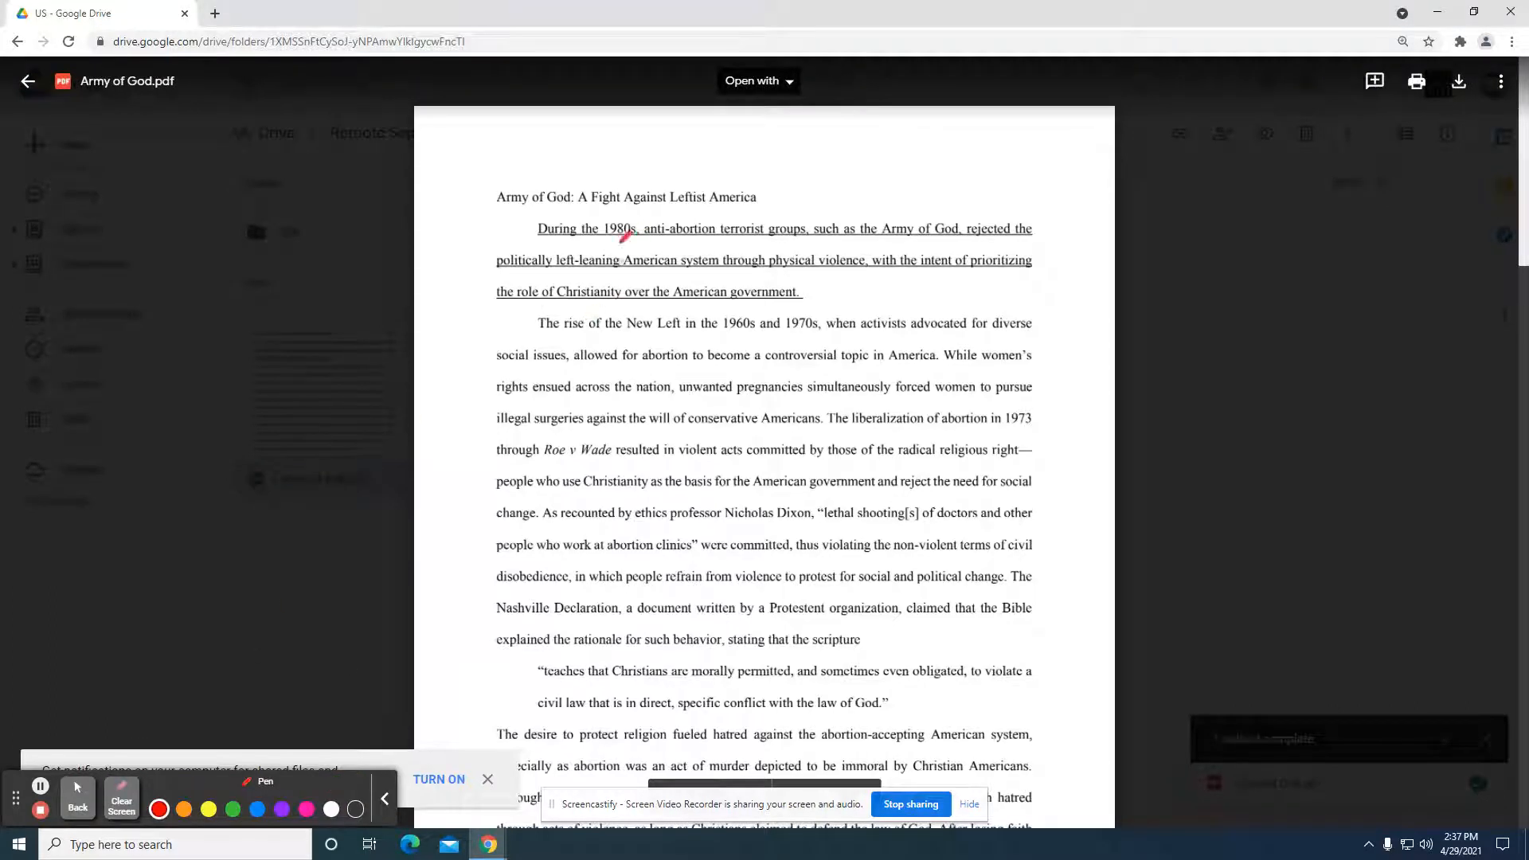
drag(536, 239, 634, 219)
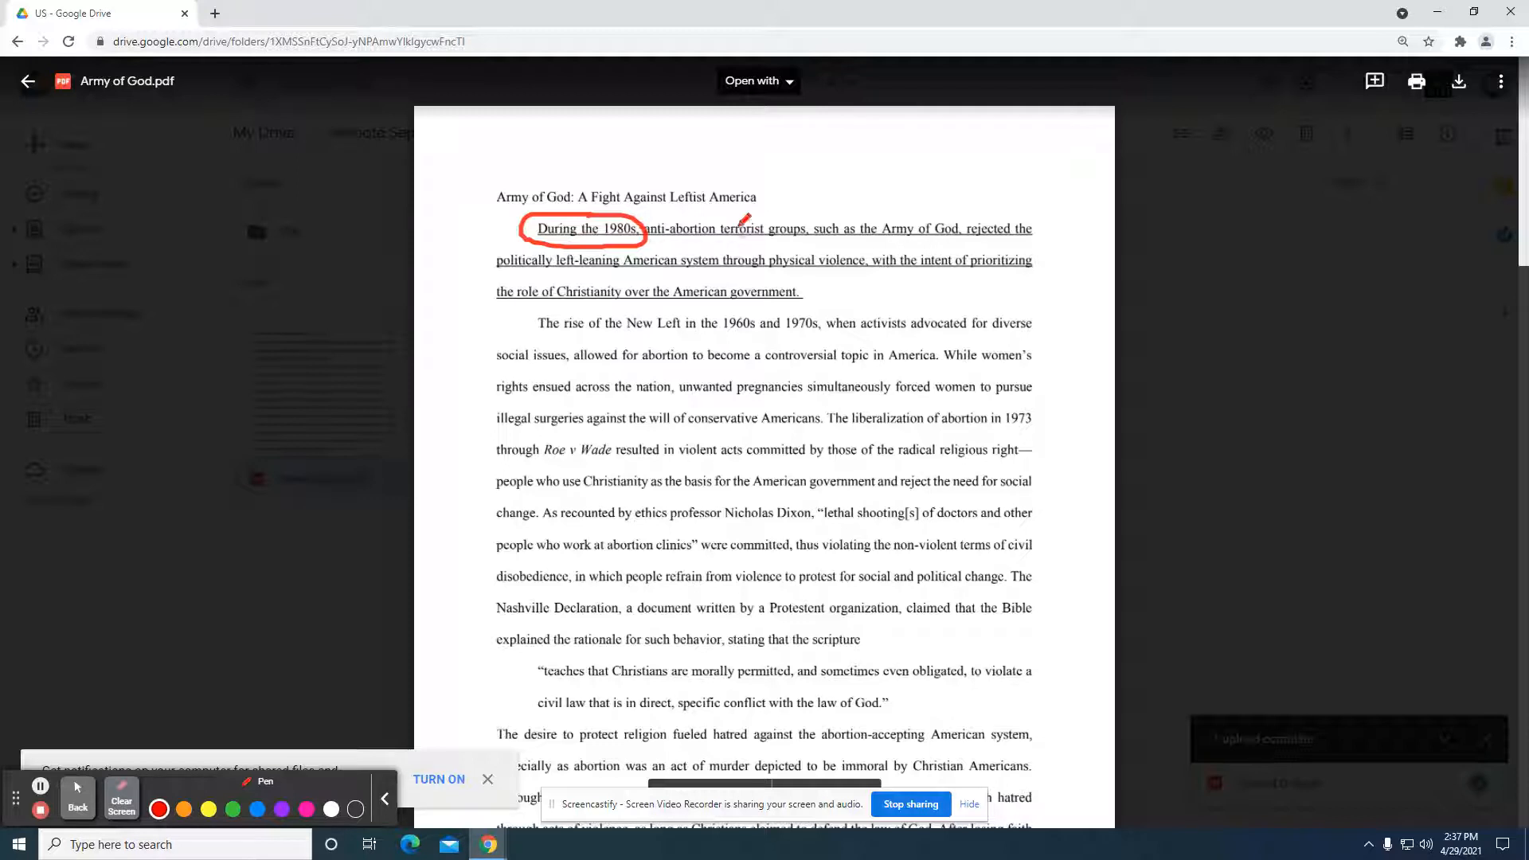
drag(655, 239, 797, 239)
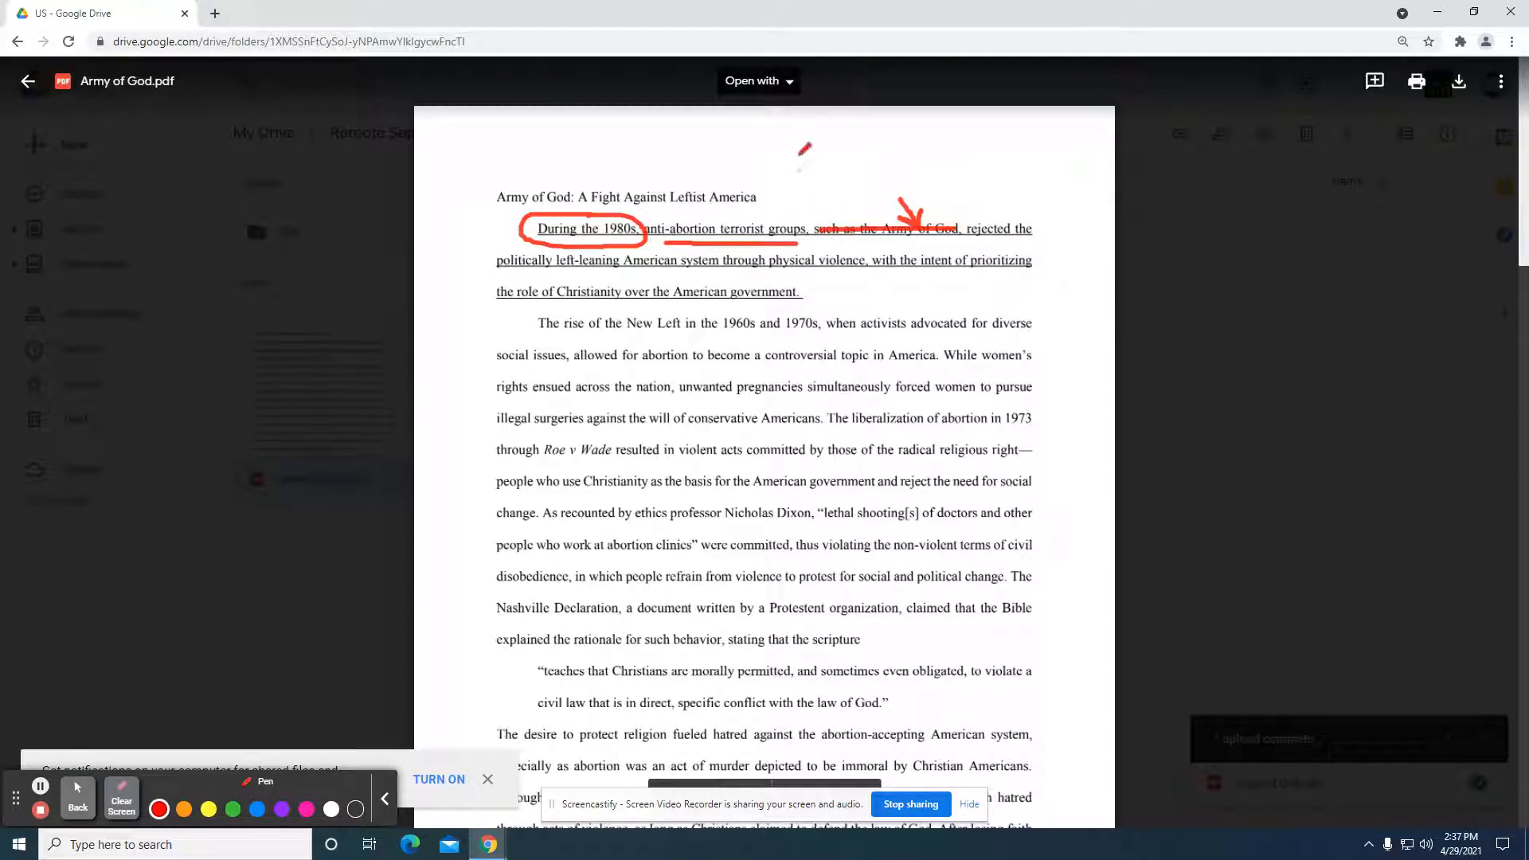
drag(804, 146, 736, 224)
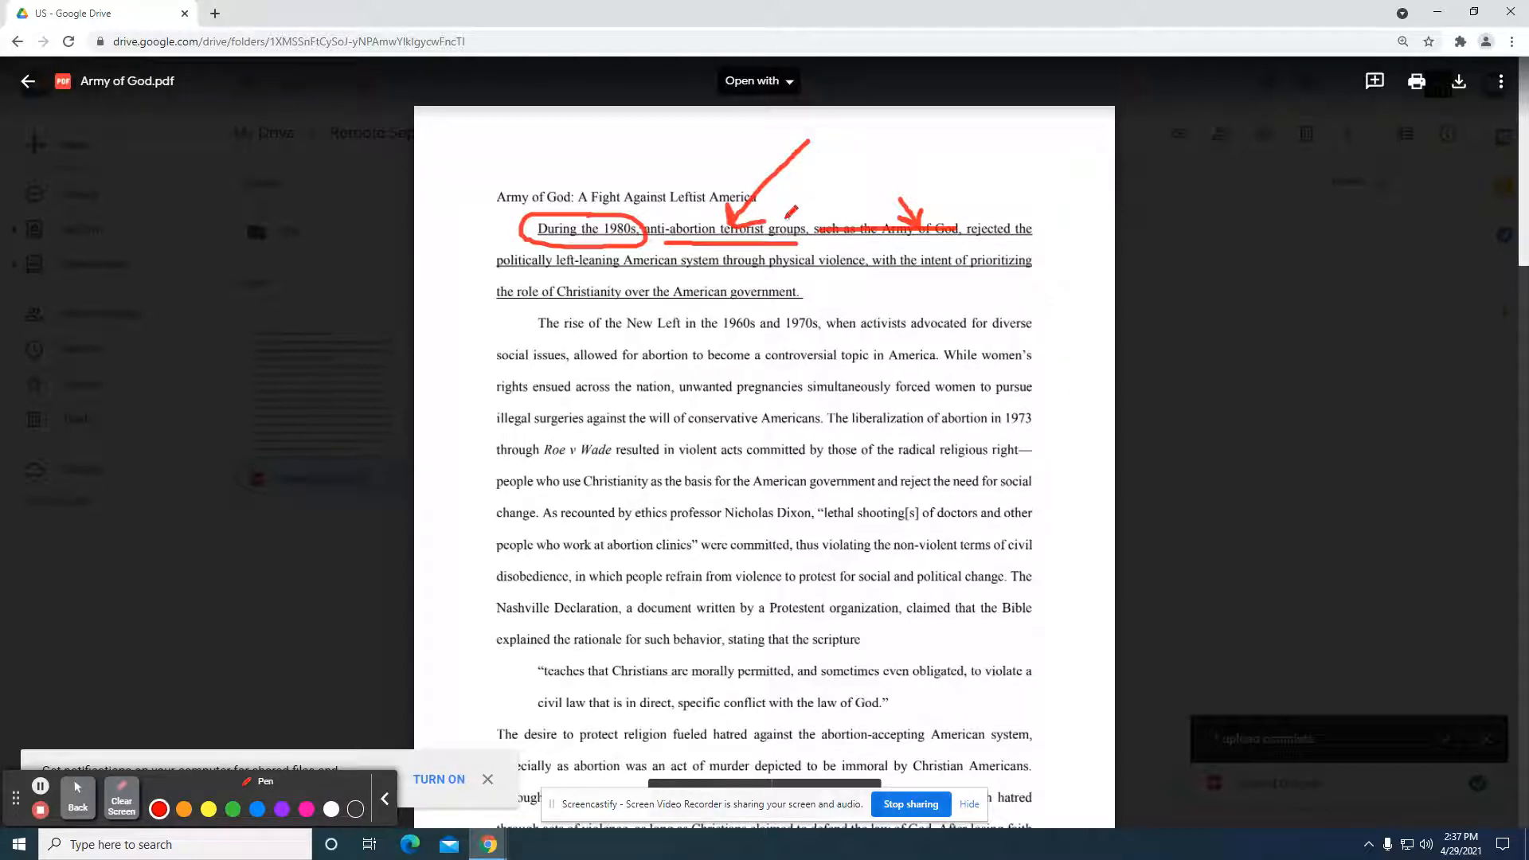
click(121, 804)
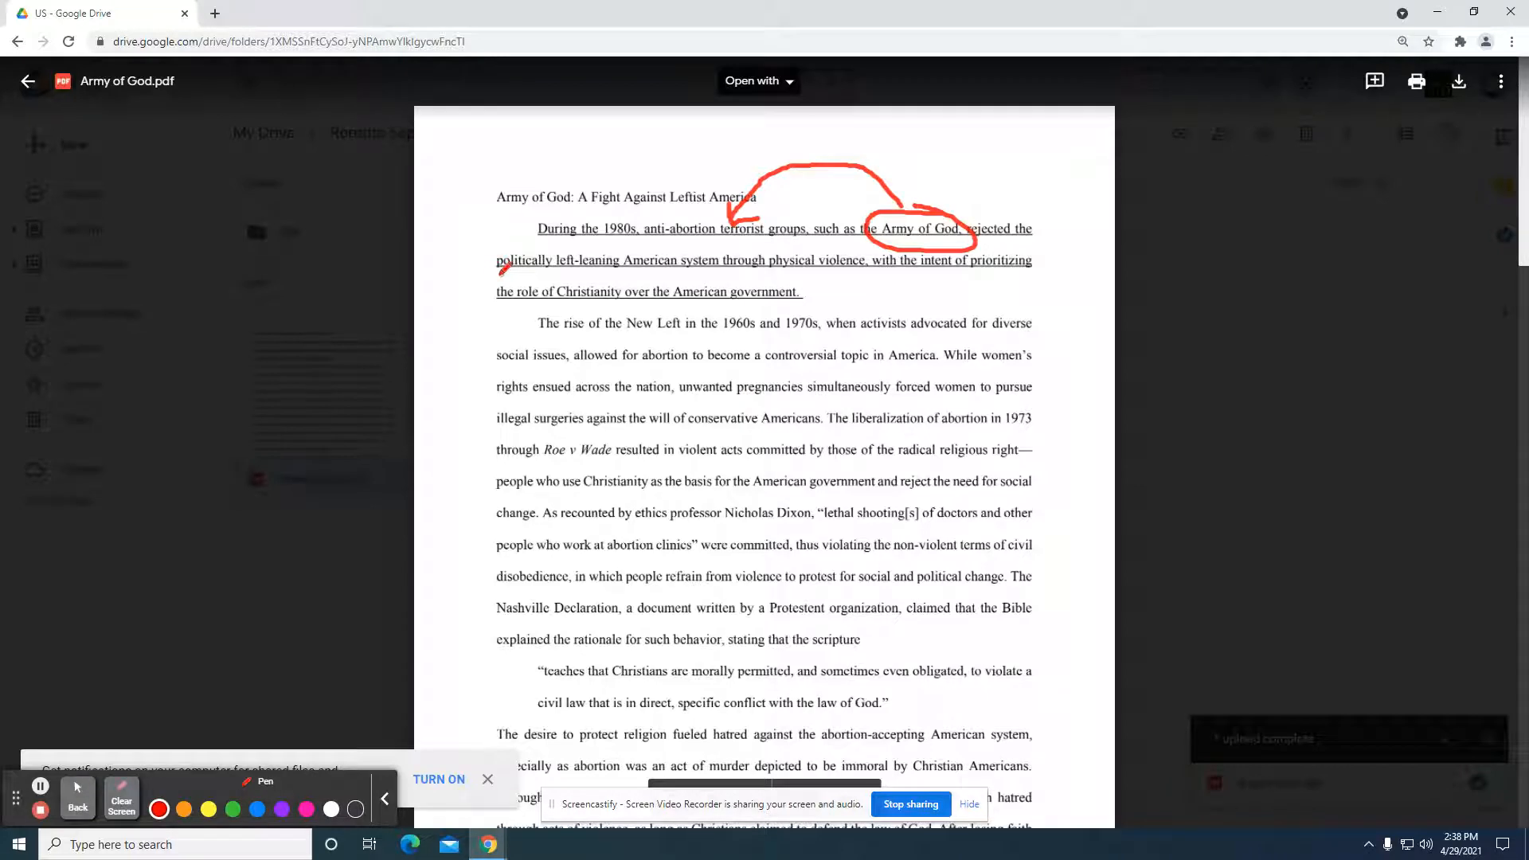
Step: Box 'will of conservative Americans', arrow it to Christianity, and underline Roe v Wade
drag(497, 273, 717, 273)
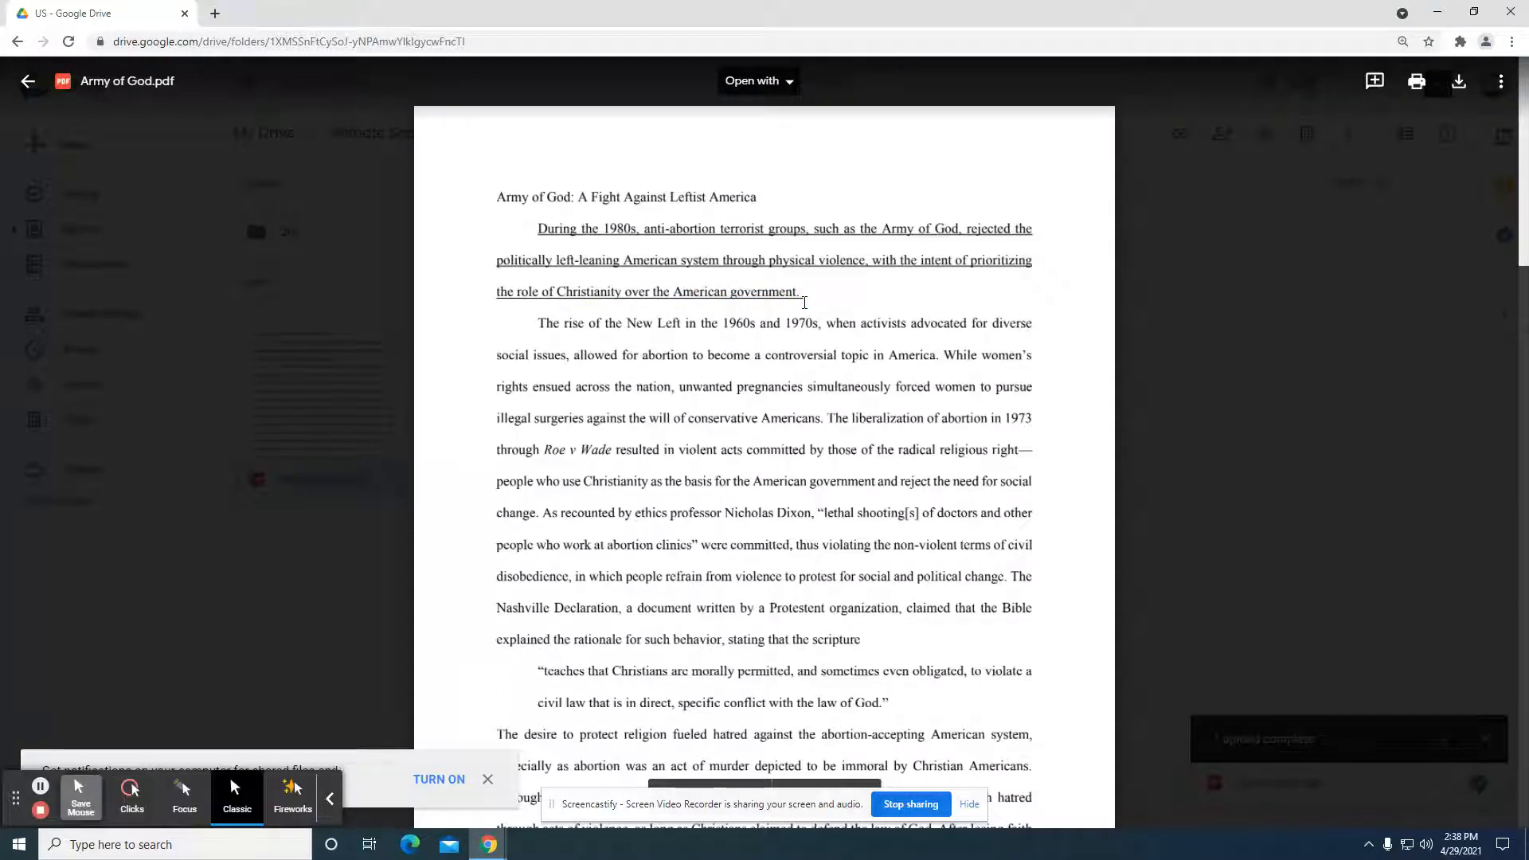
scroll(down, 3)
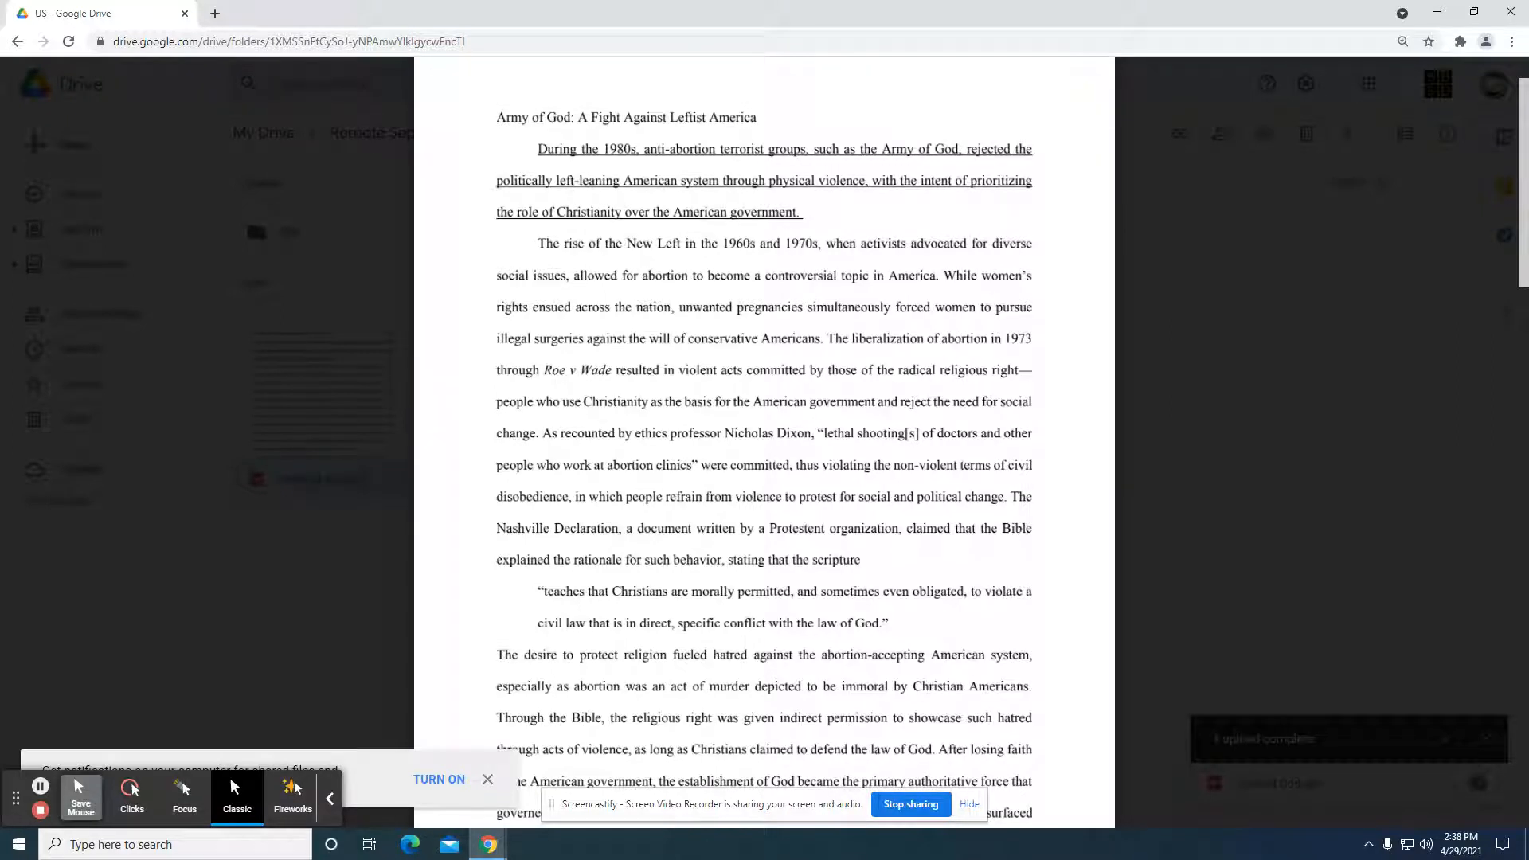
mouse_move(651, 332)
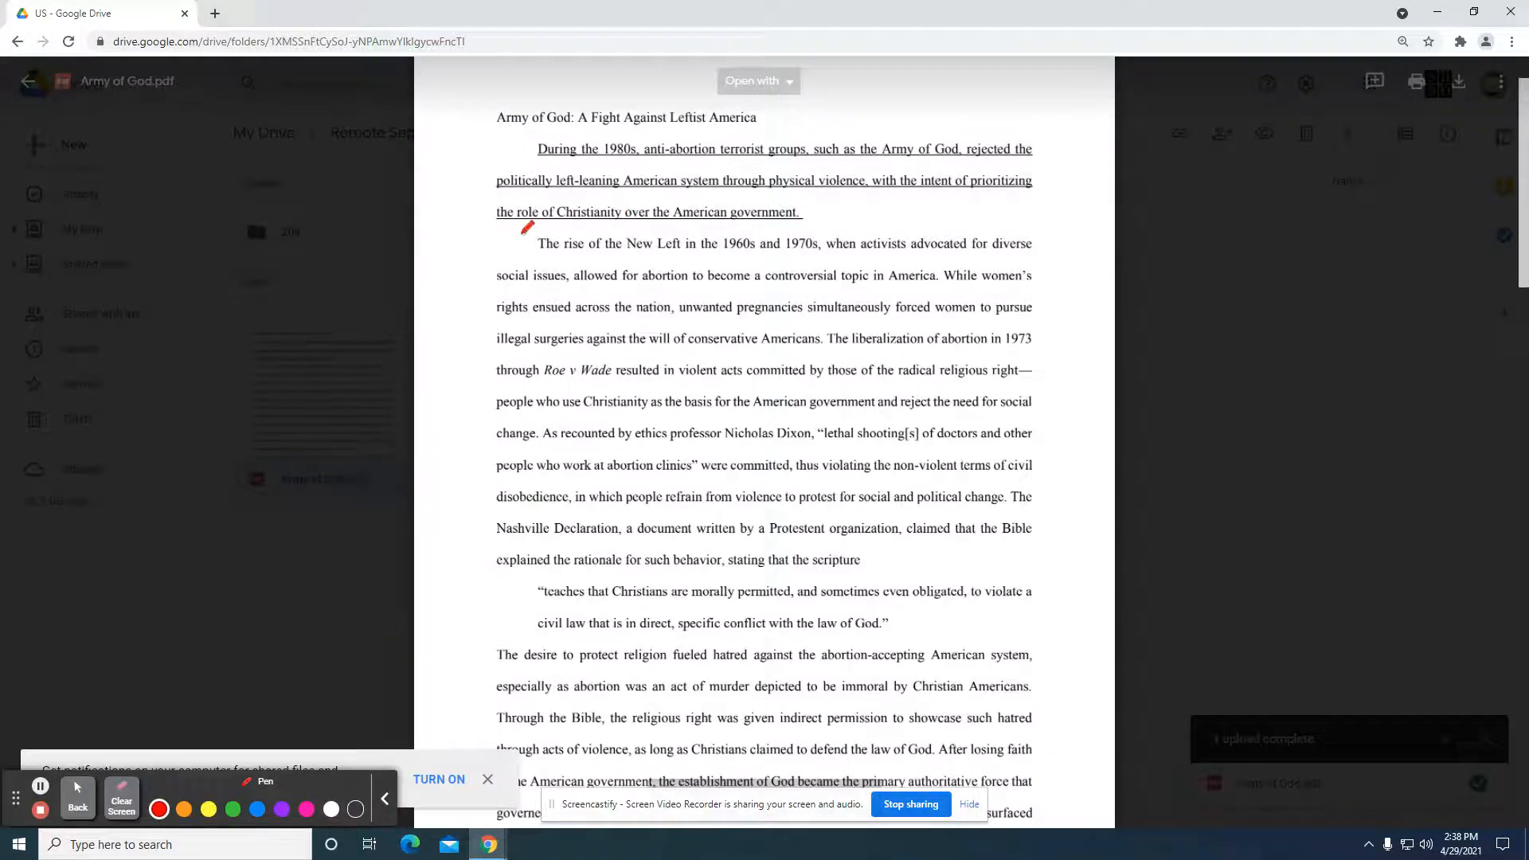
drag(526, 227, 483, 283)
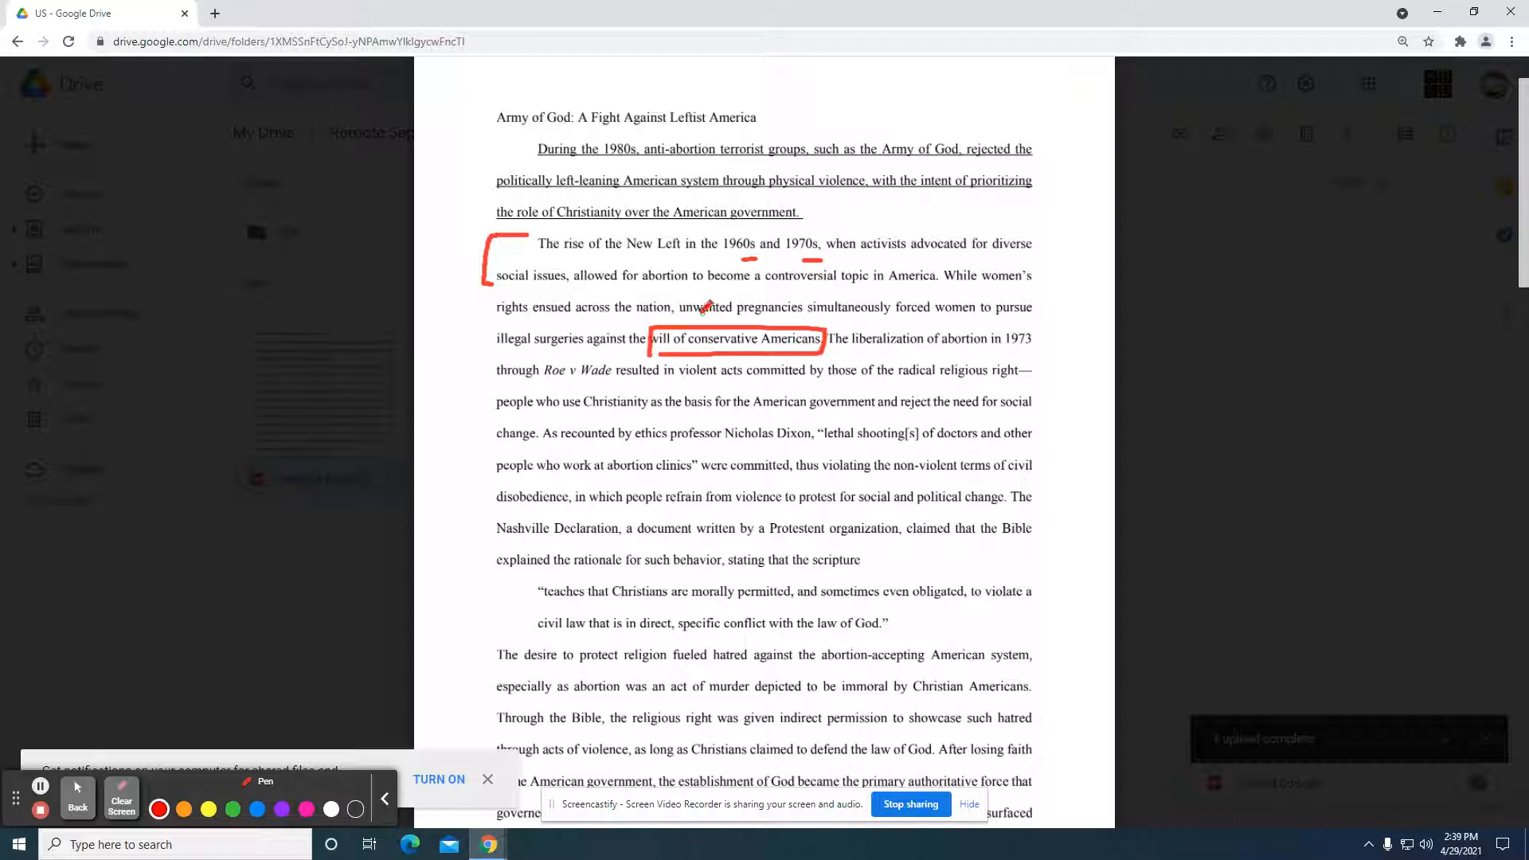
drag(697, 307, 634, 220)
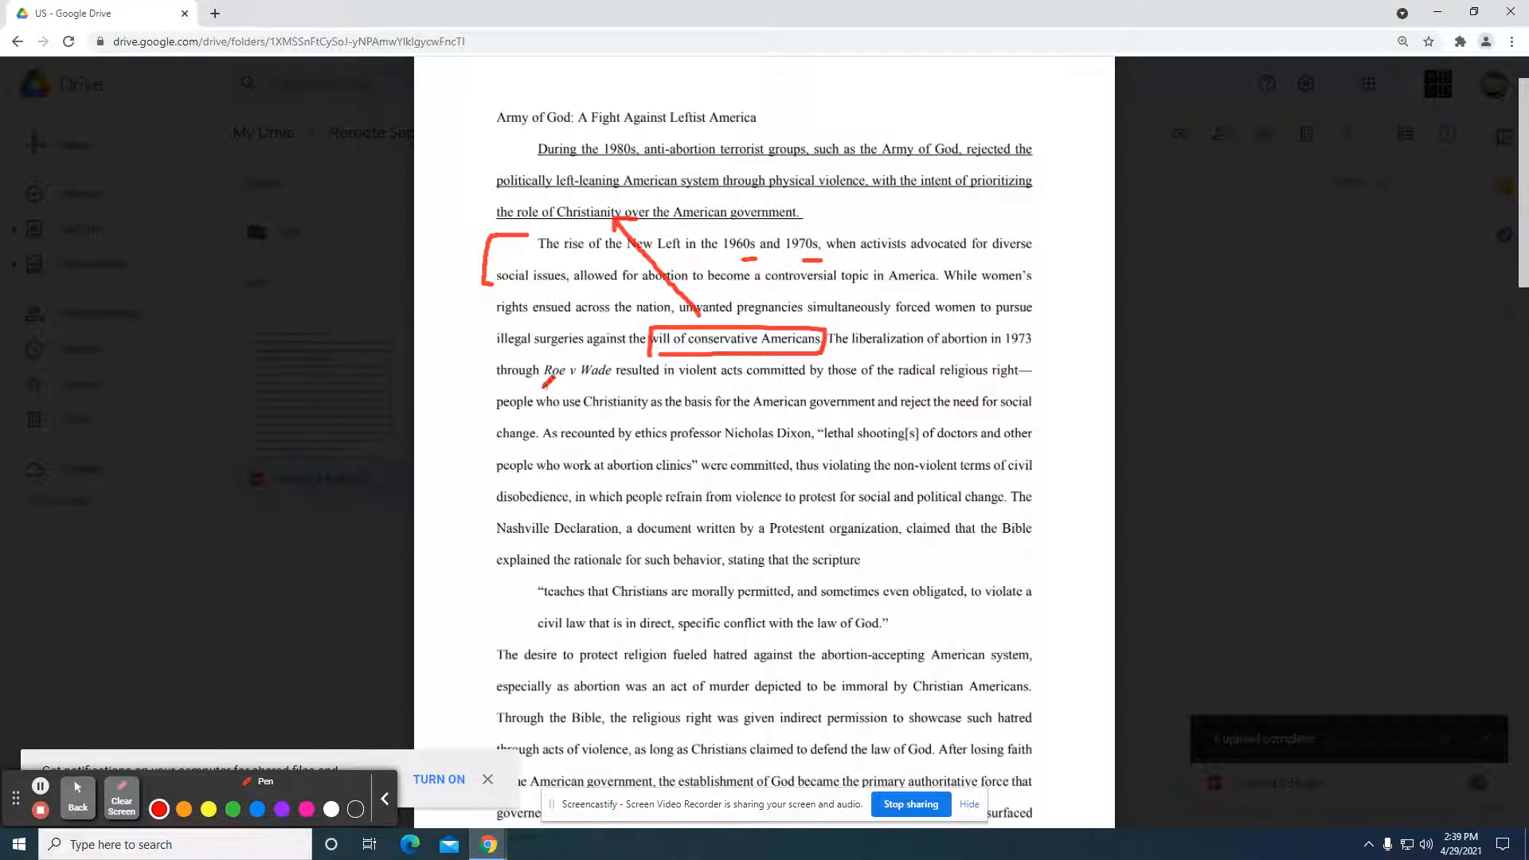
drag(544, 389, 631, 383)
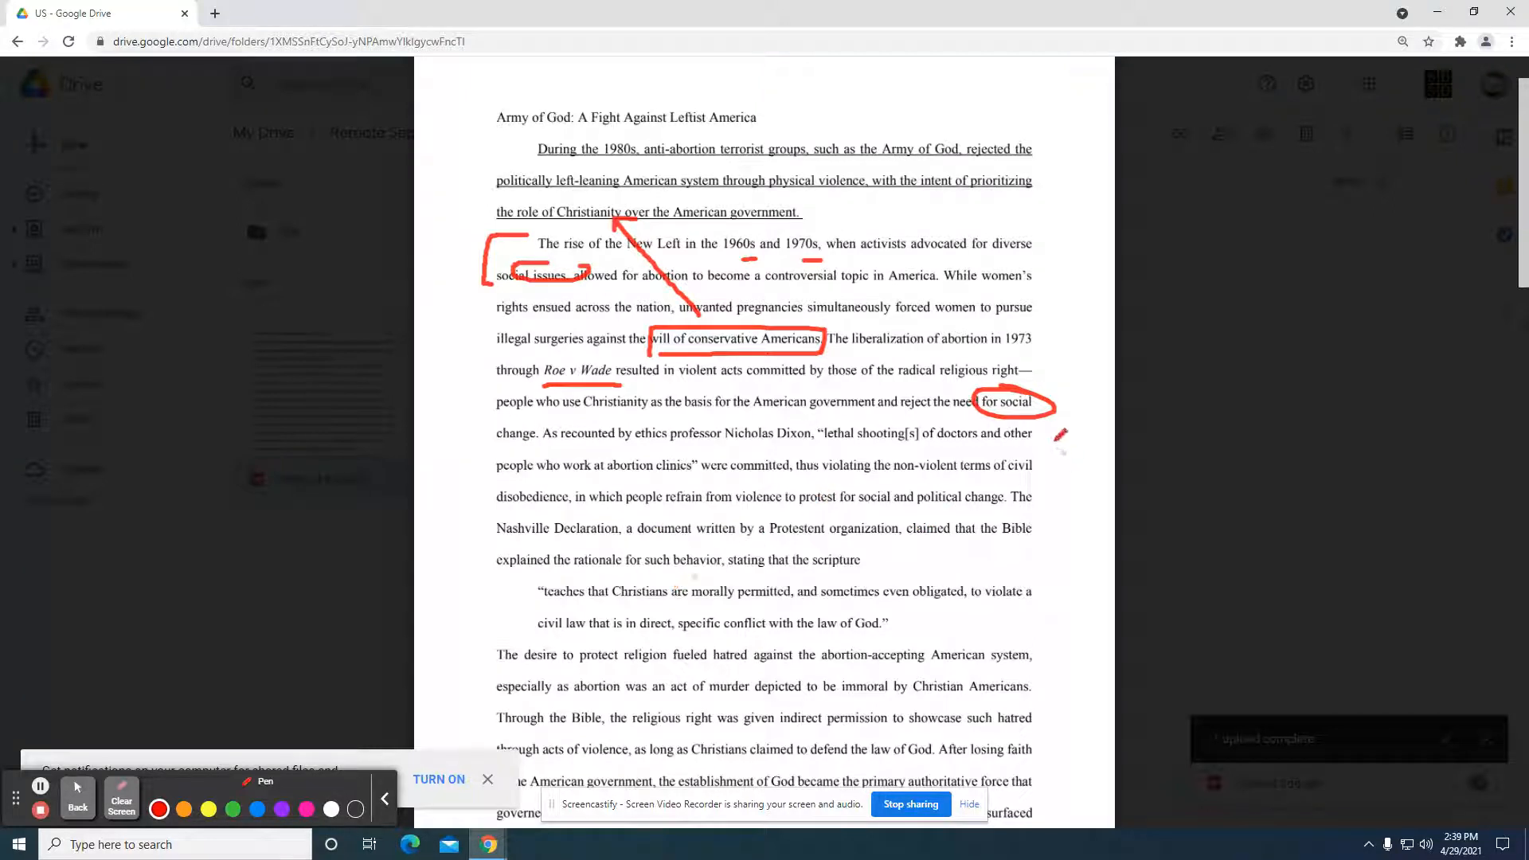
Step: Circle Army of God, box Nicholas Dixon, draw arrows toward the thesis, then erase everything
drag(1073, 380, 1067, 463)
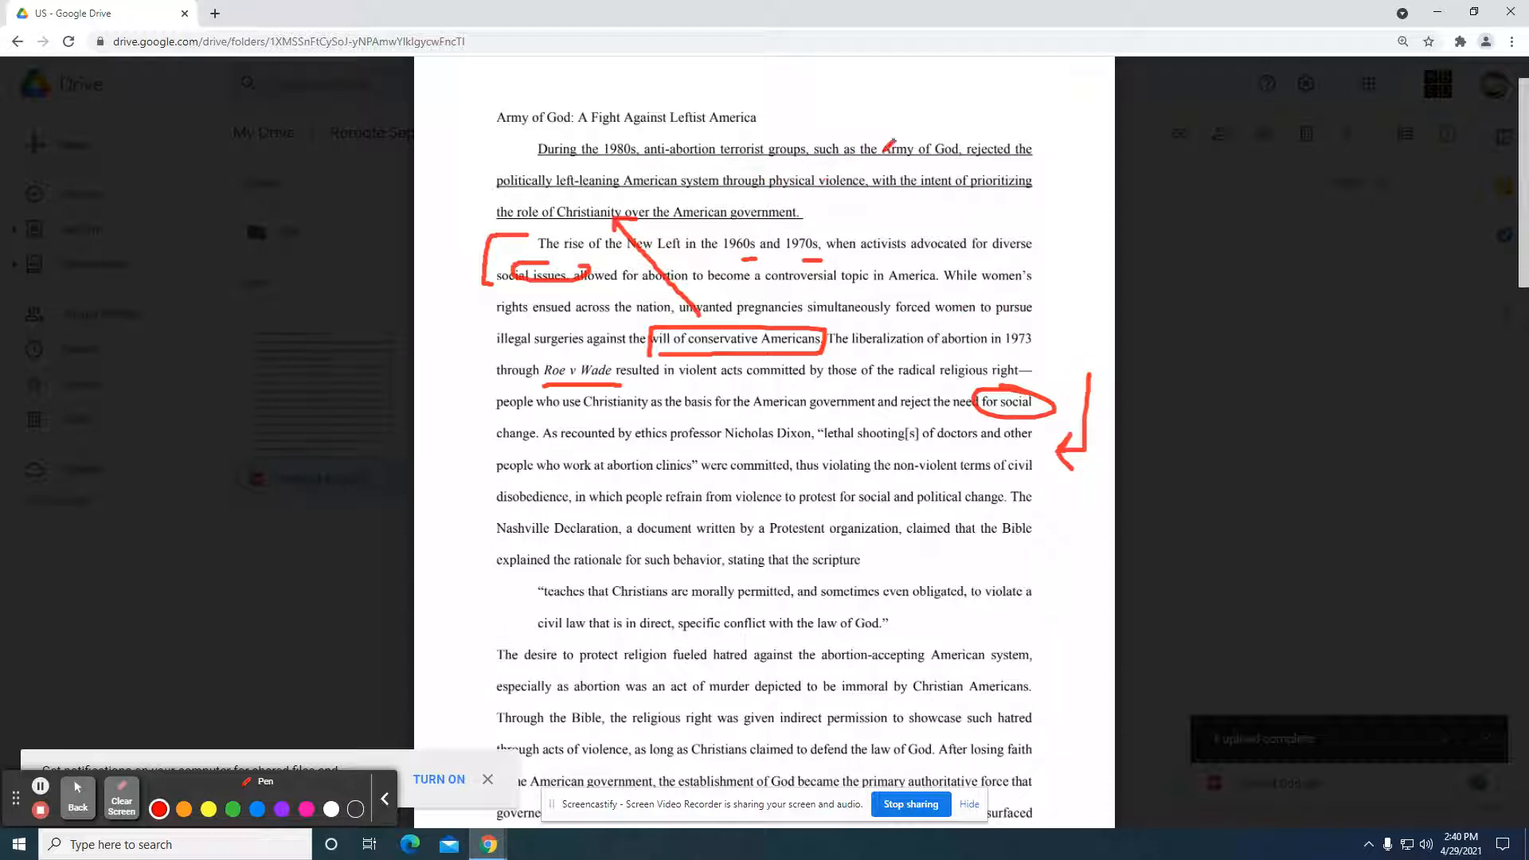
drag(833, 161, 960, 148)
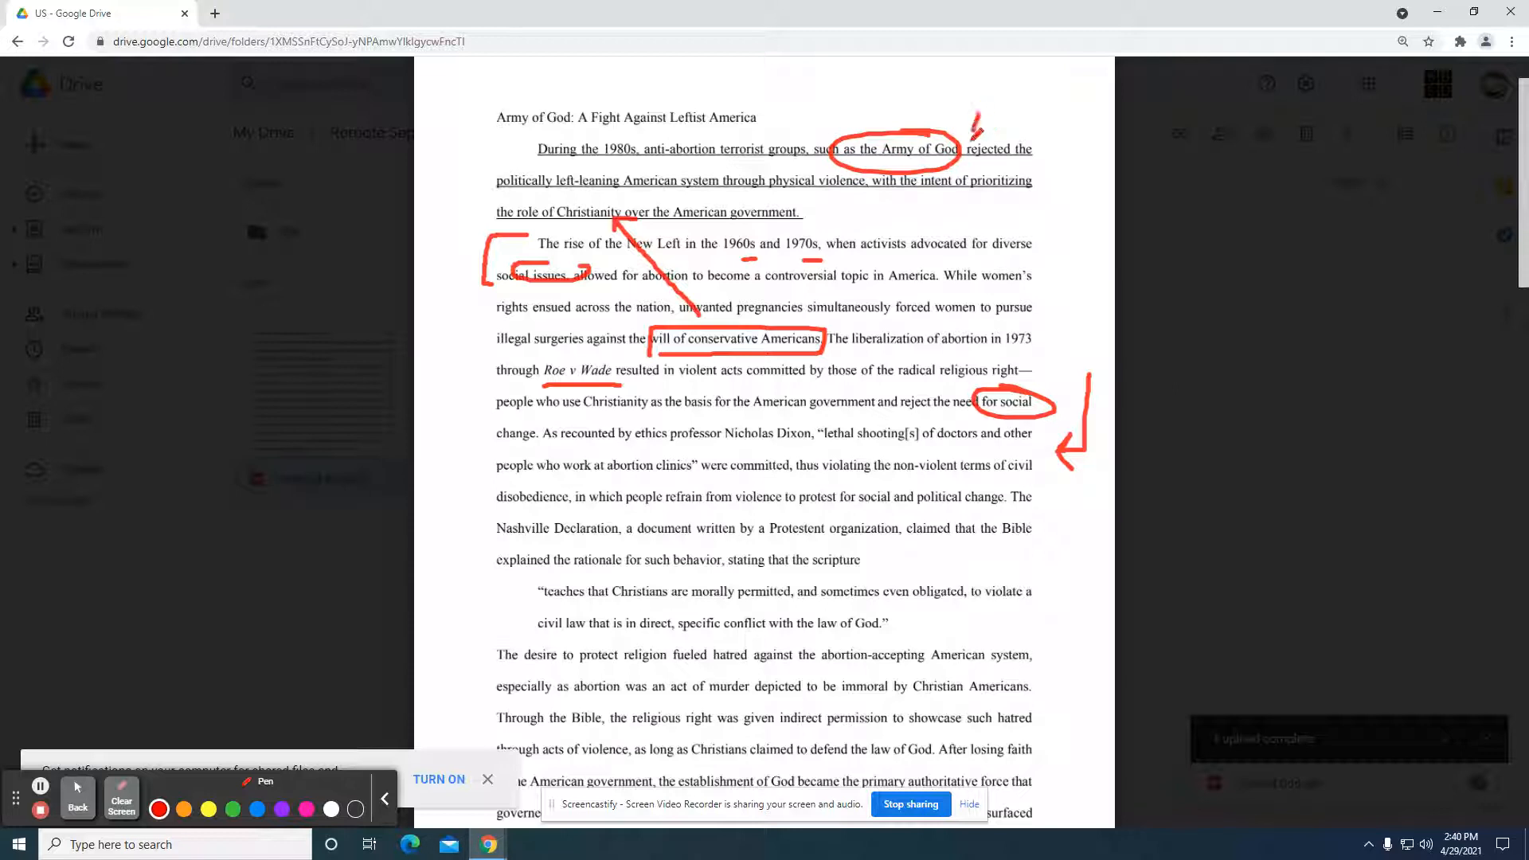
drag(975, 142, 1091, 516)
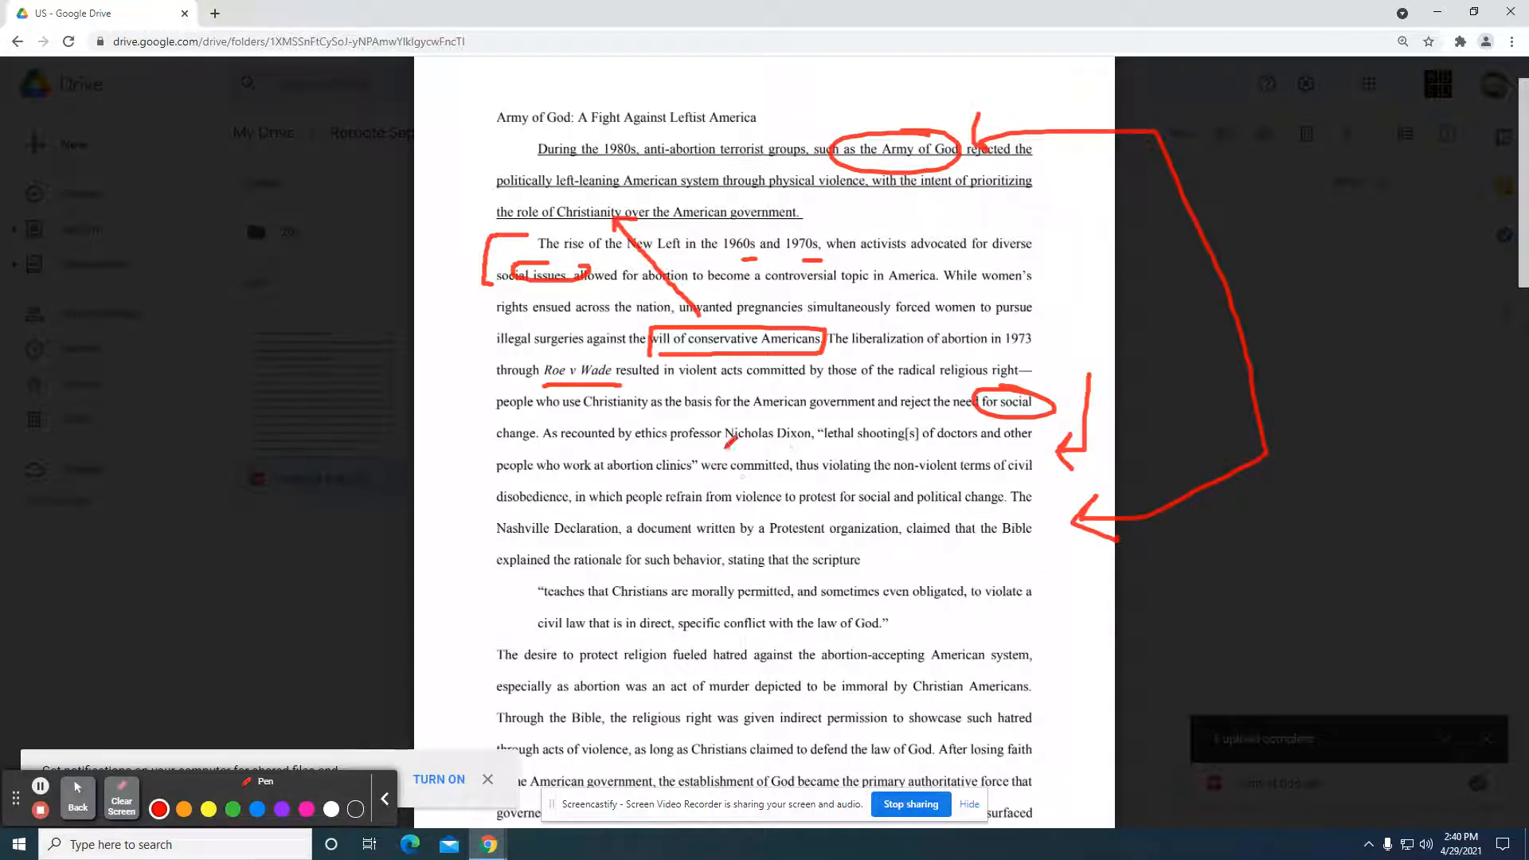
drag(726, 442, 809, 439)
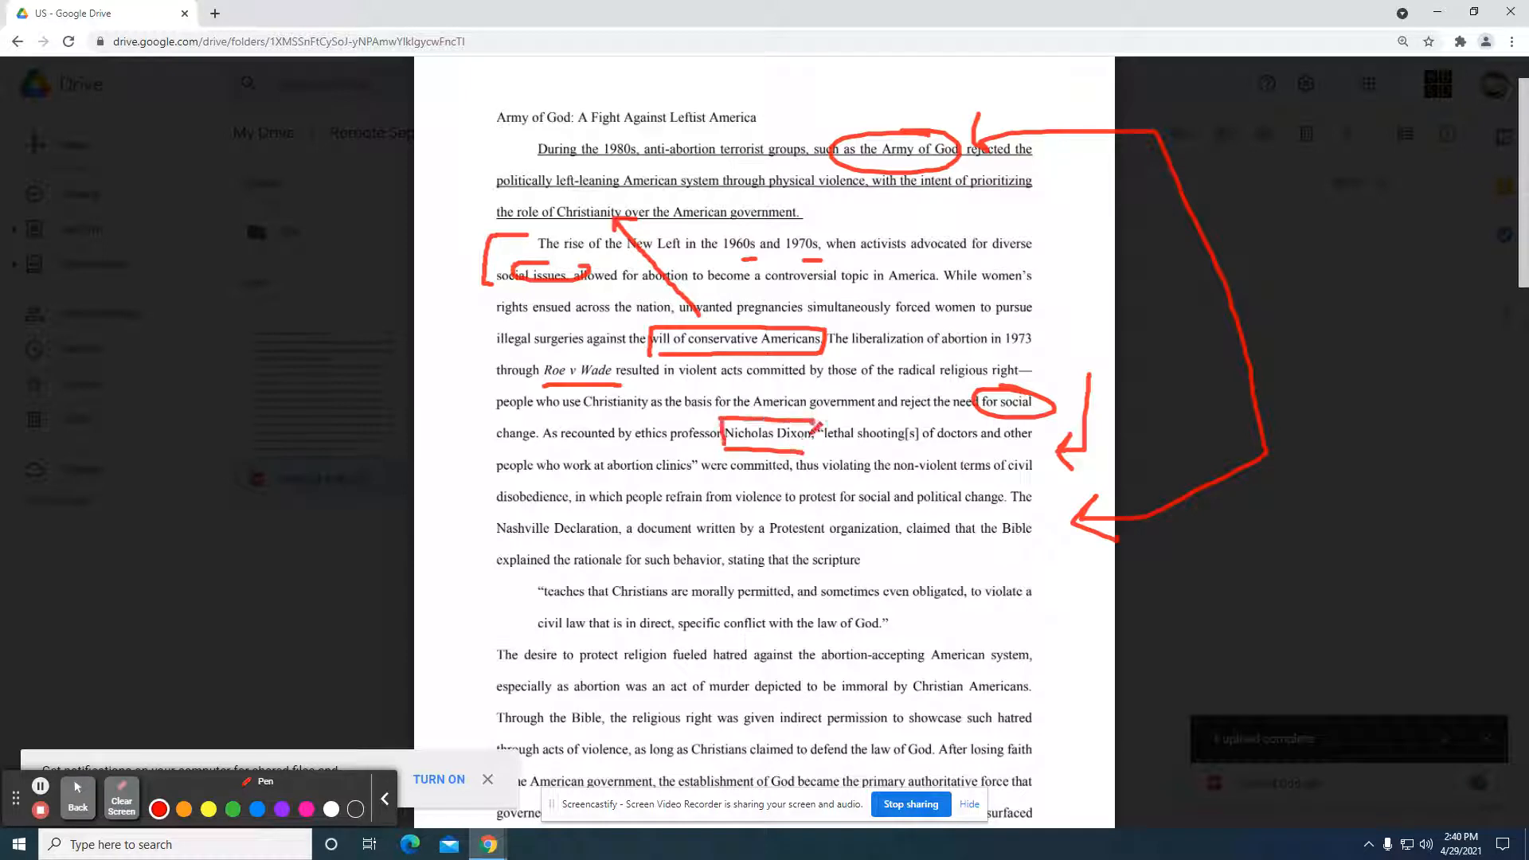
drag(824, 424, 921, 200)
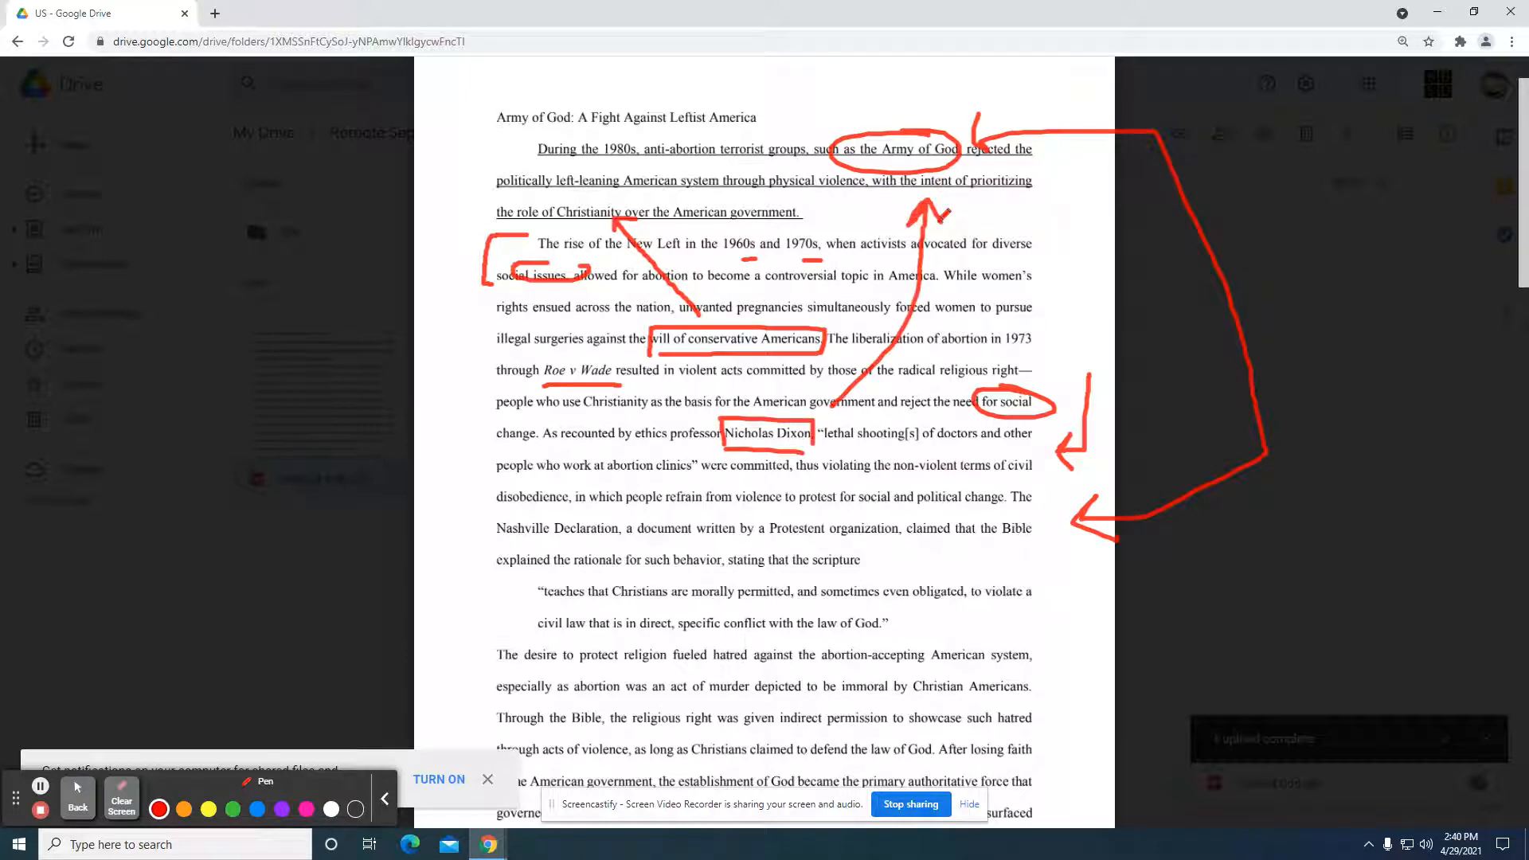
click(121, 804)
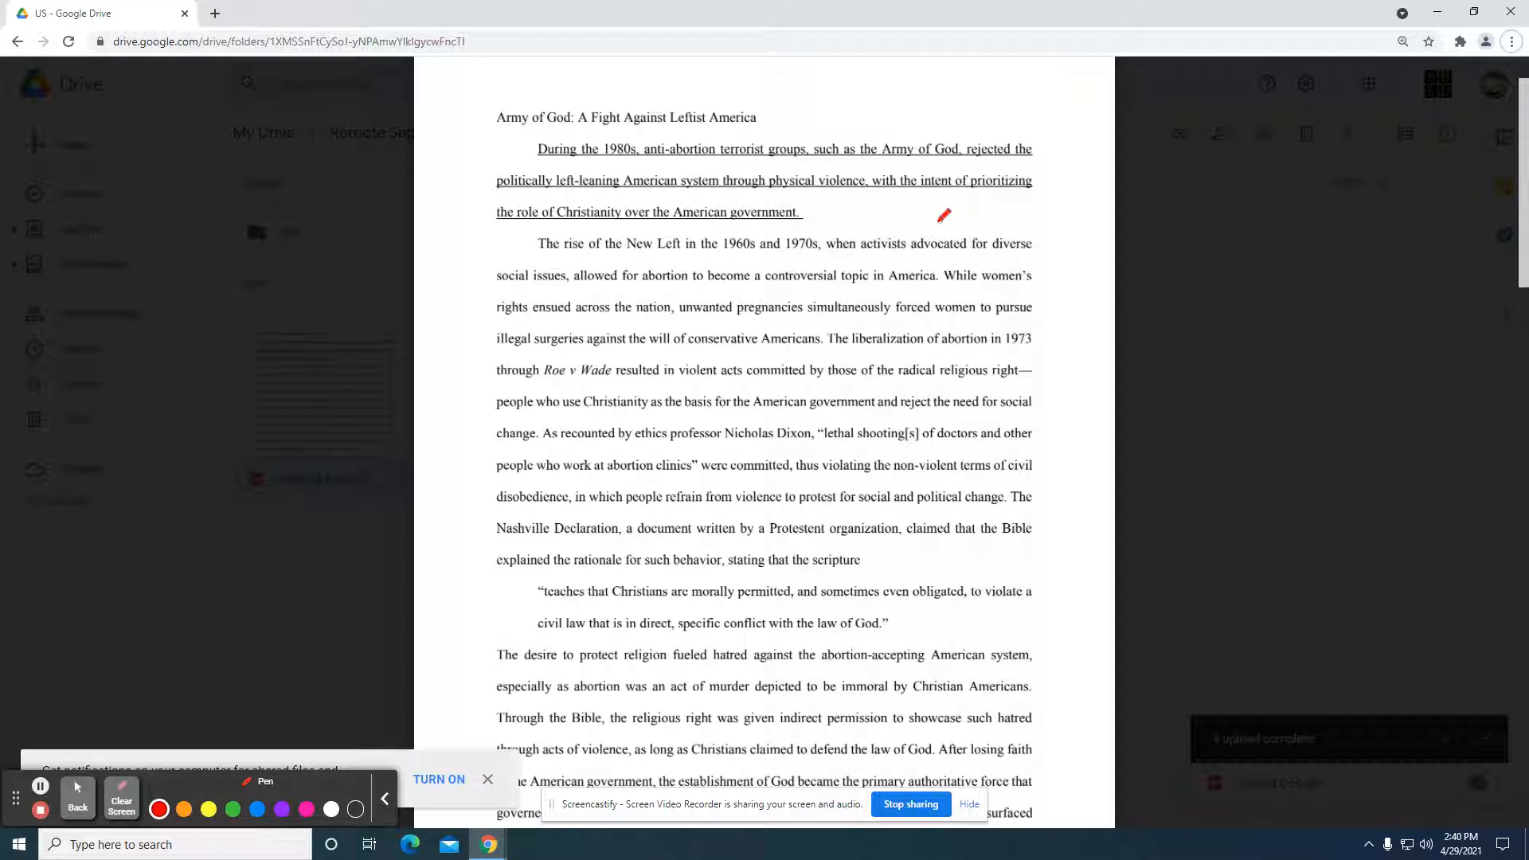
mouse_move(936, 426)
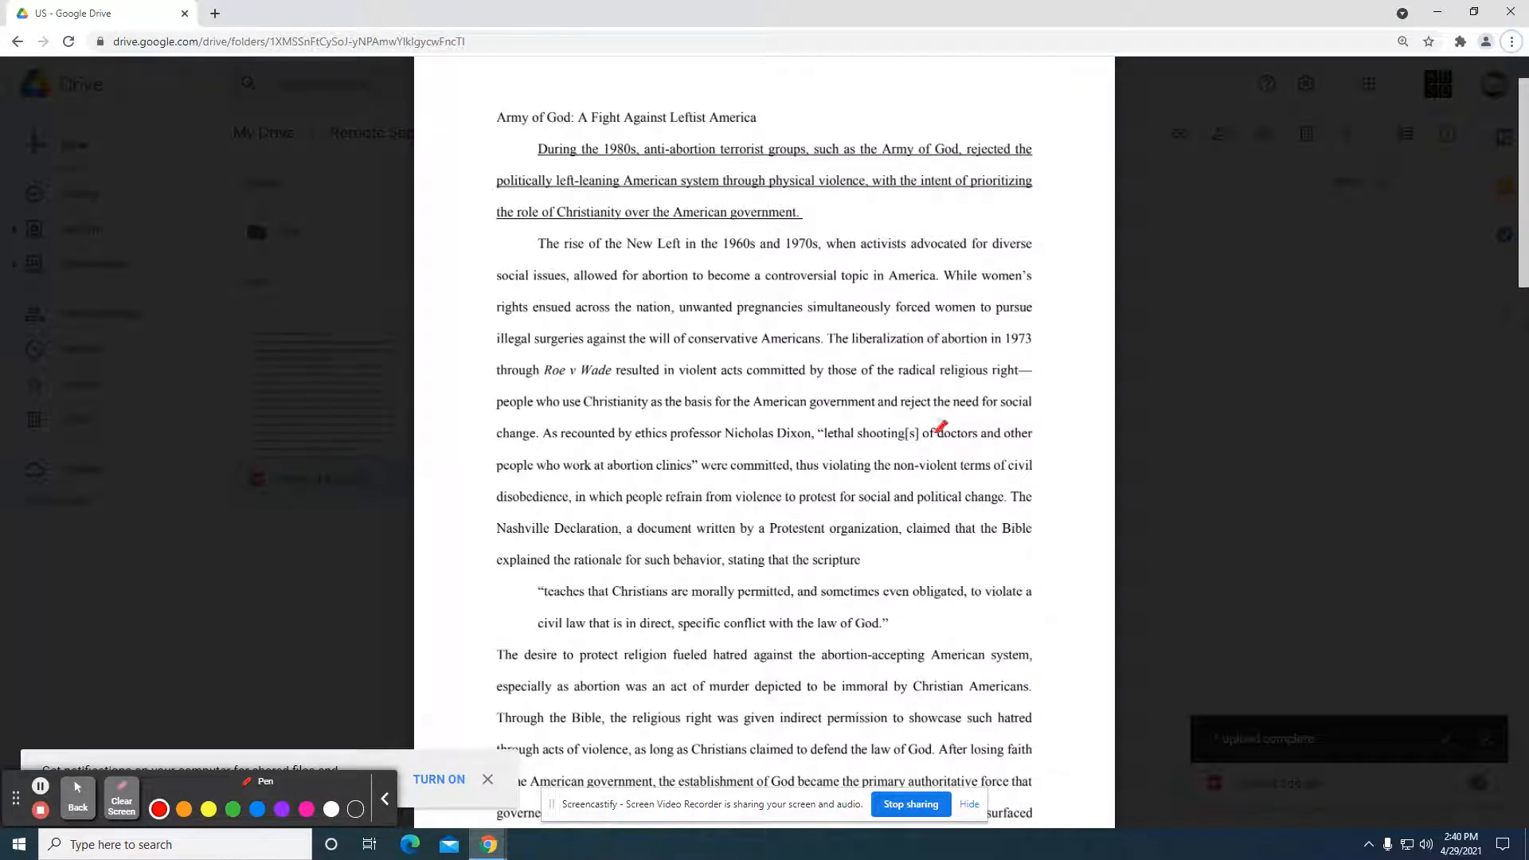
Step: Further down, bracket and circle the block quotation, link it to the thesis, then erase
scroll(down, 3)
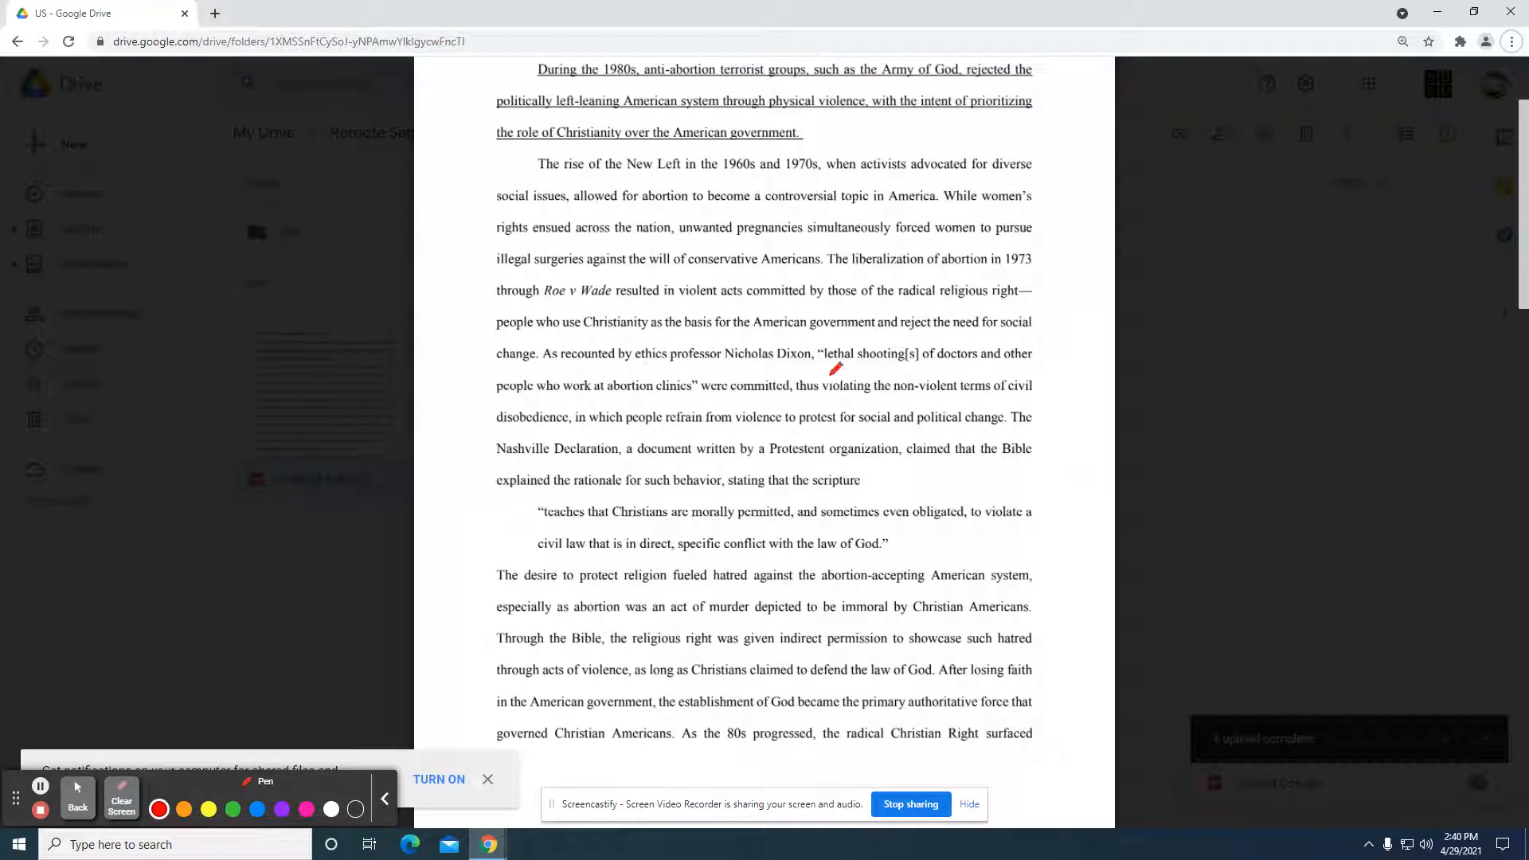
mouse_move(950, 327)
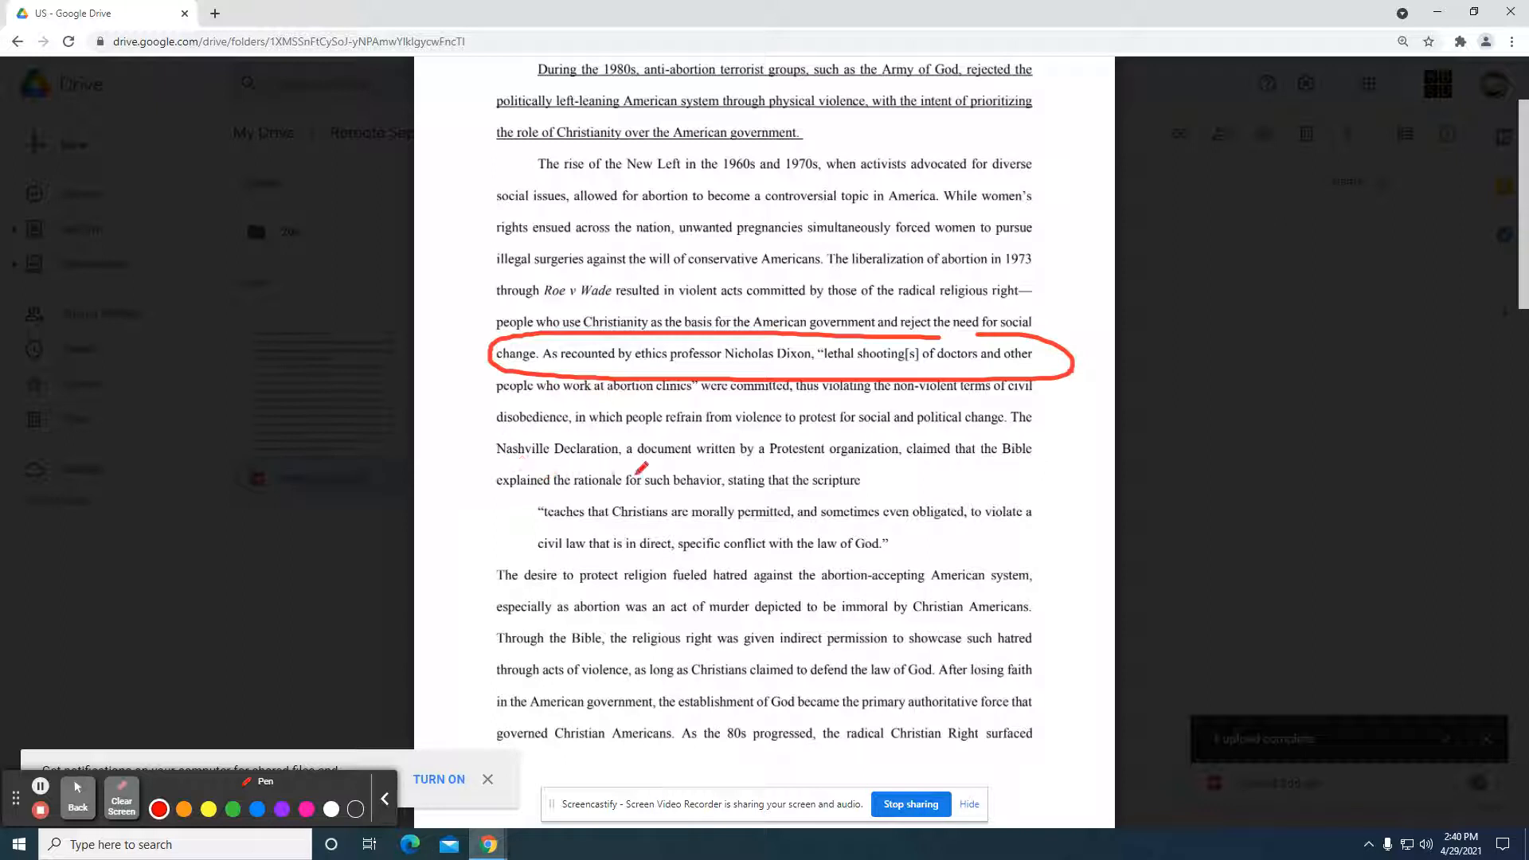
mouse_move(875, 459)
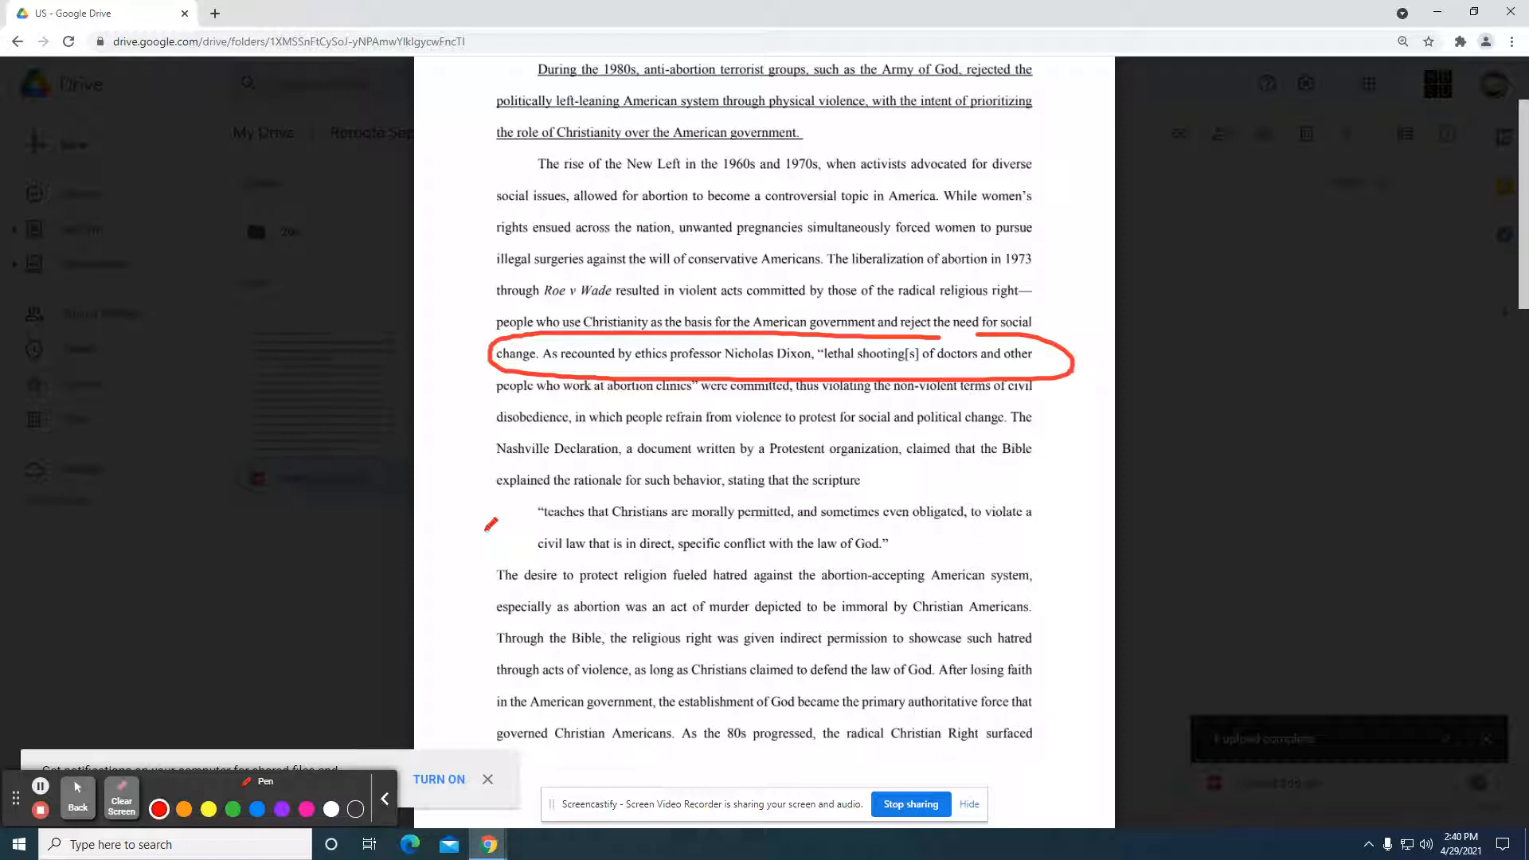
mouse_move(986, 531)
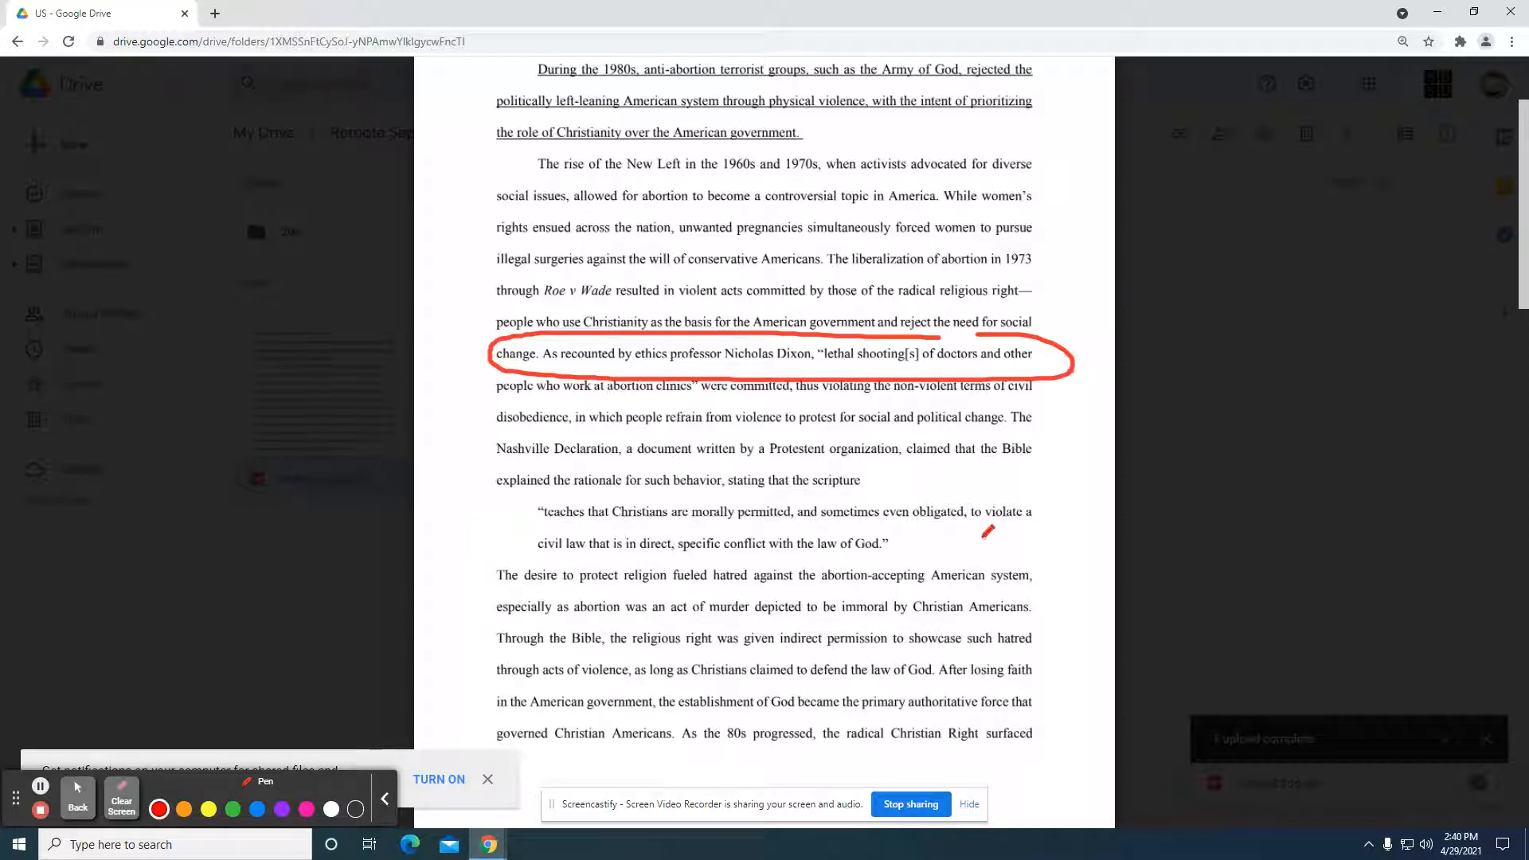
mouse_move(632, 561)
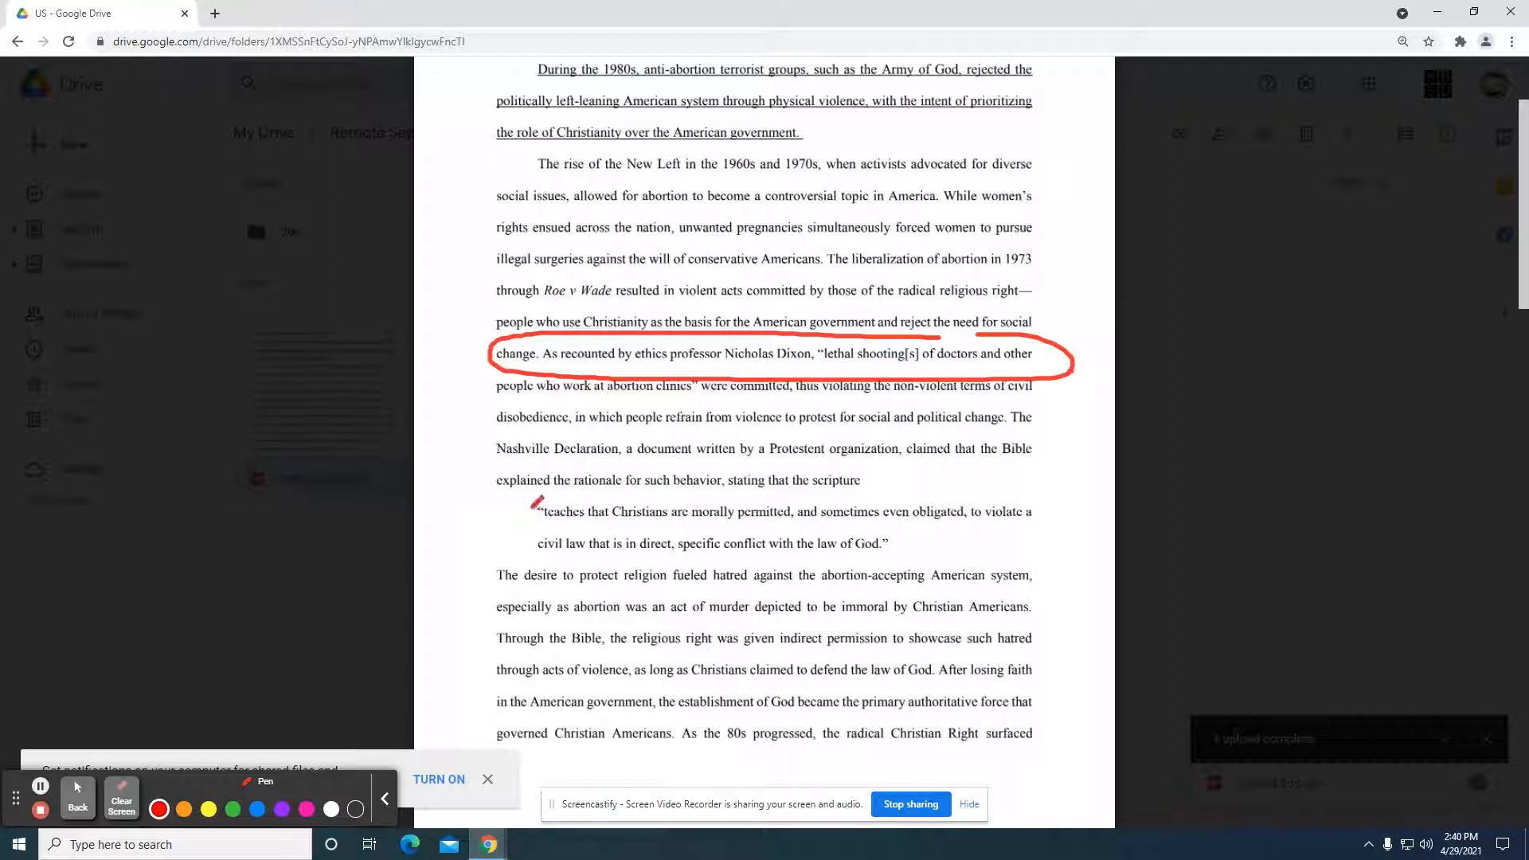
drag(536, 502, 507, 531)
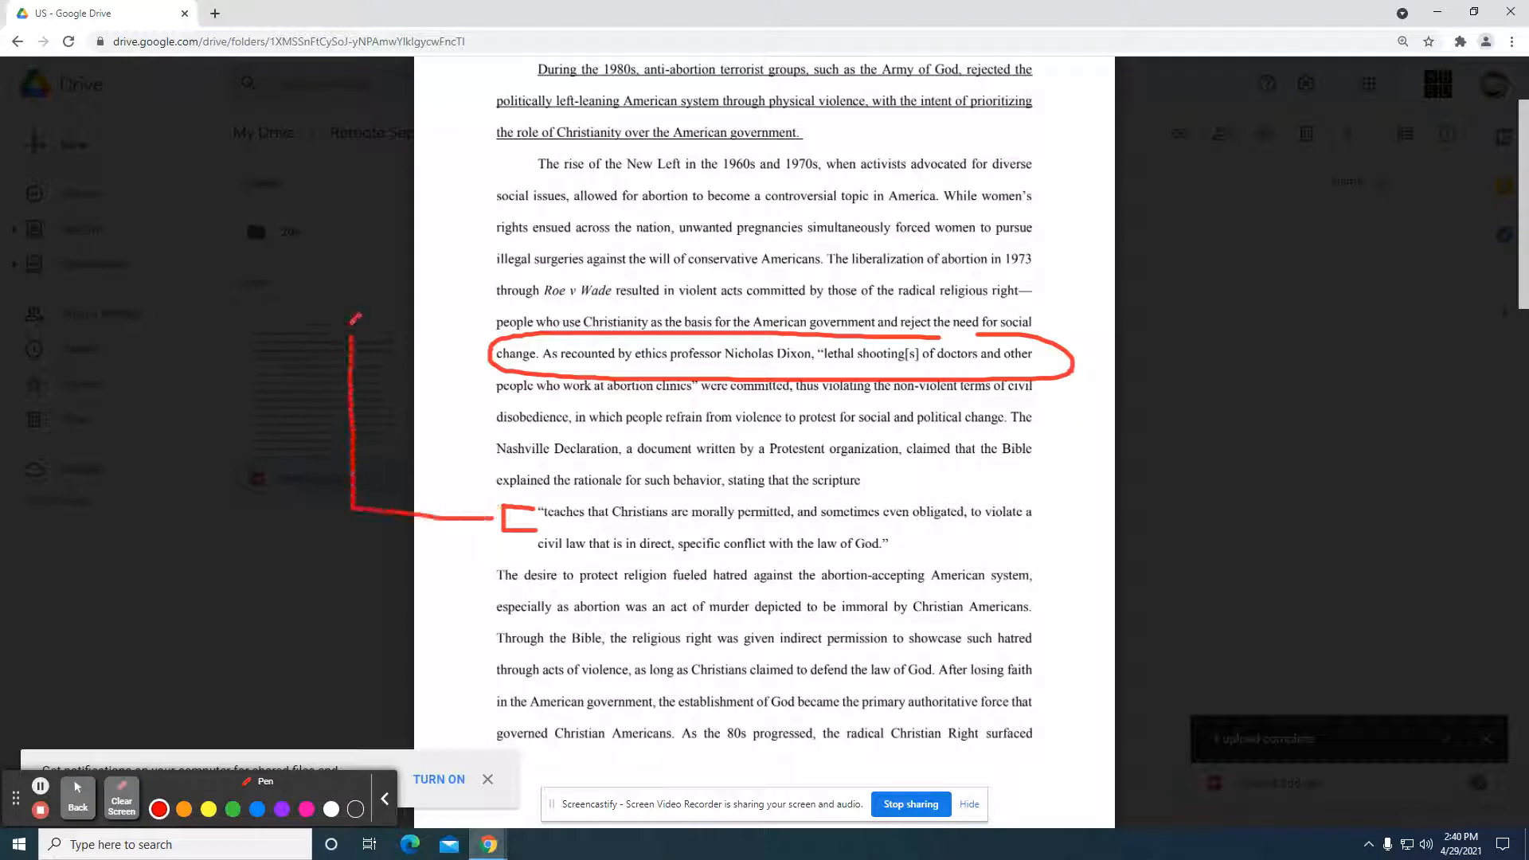
drag(351, 507, 575, 170)
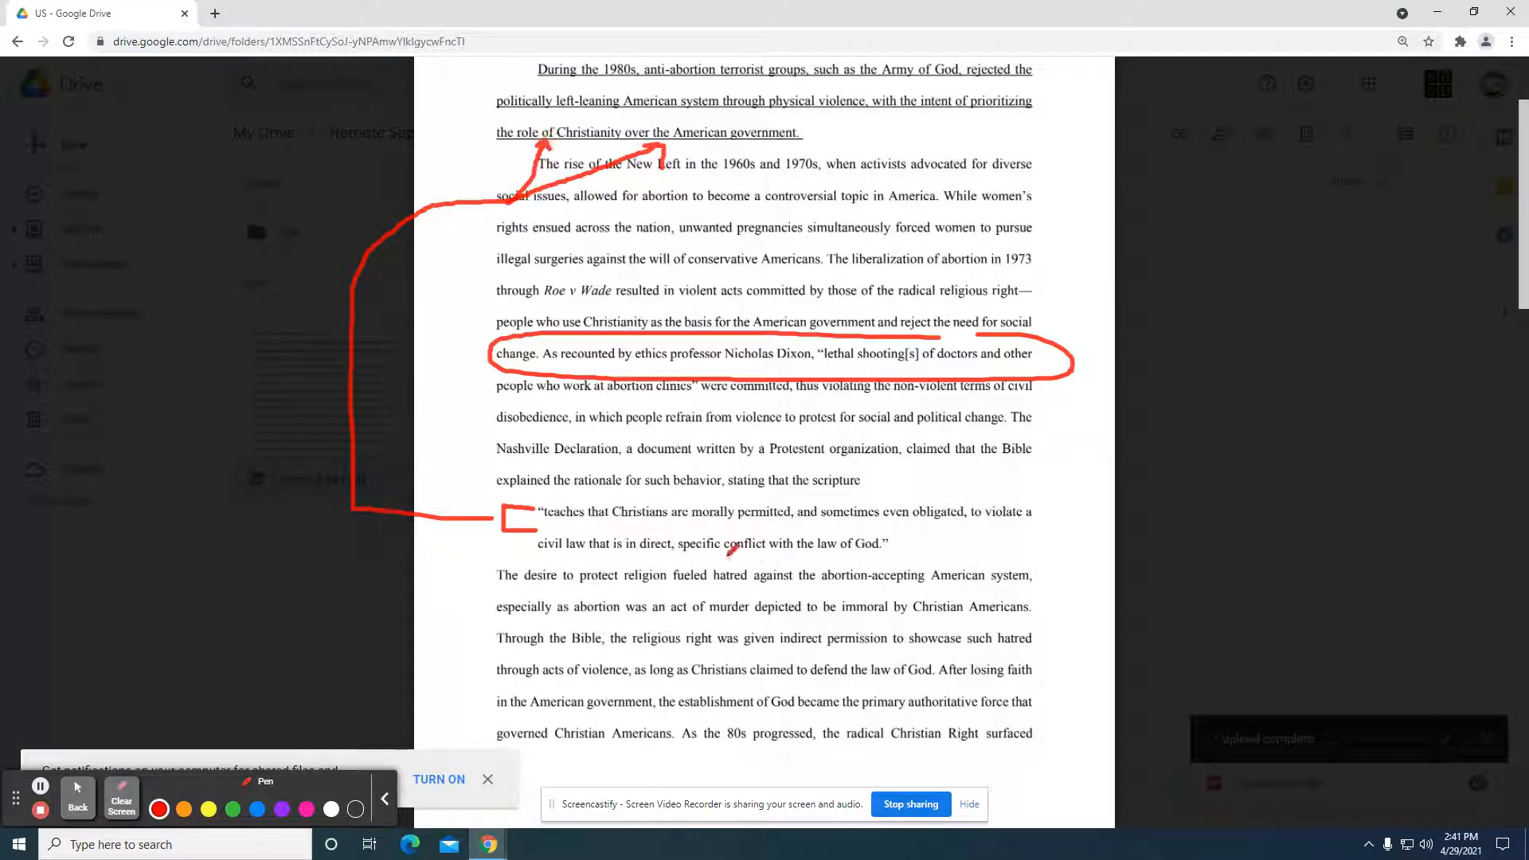
drag(507, 516, 1034, 497)
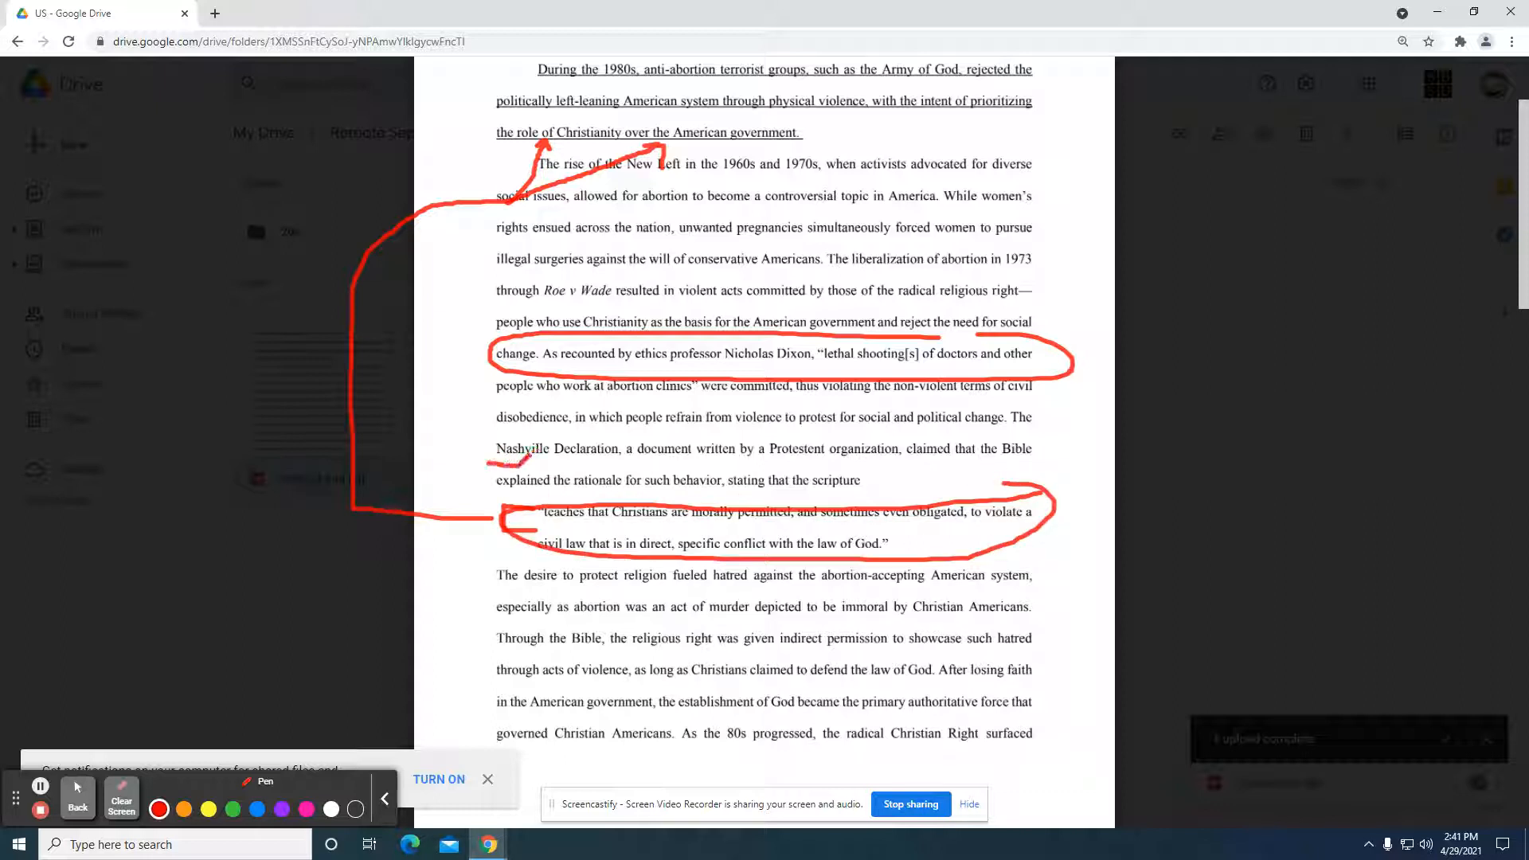
drag(495, 460, 624, 464)
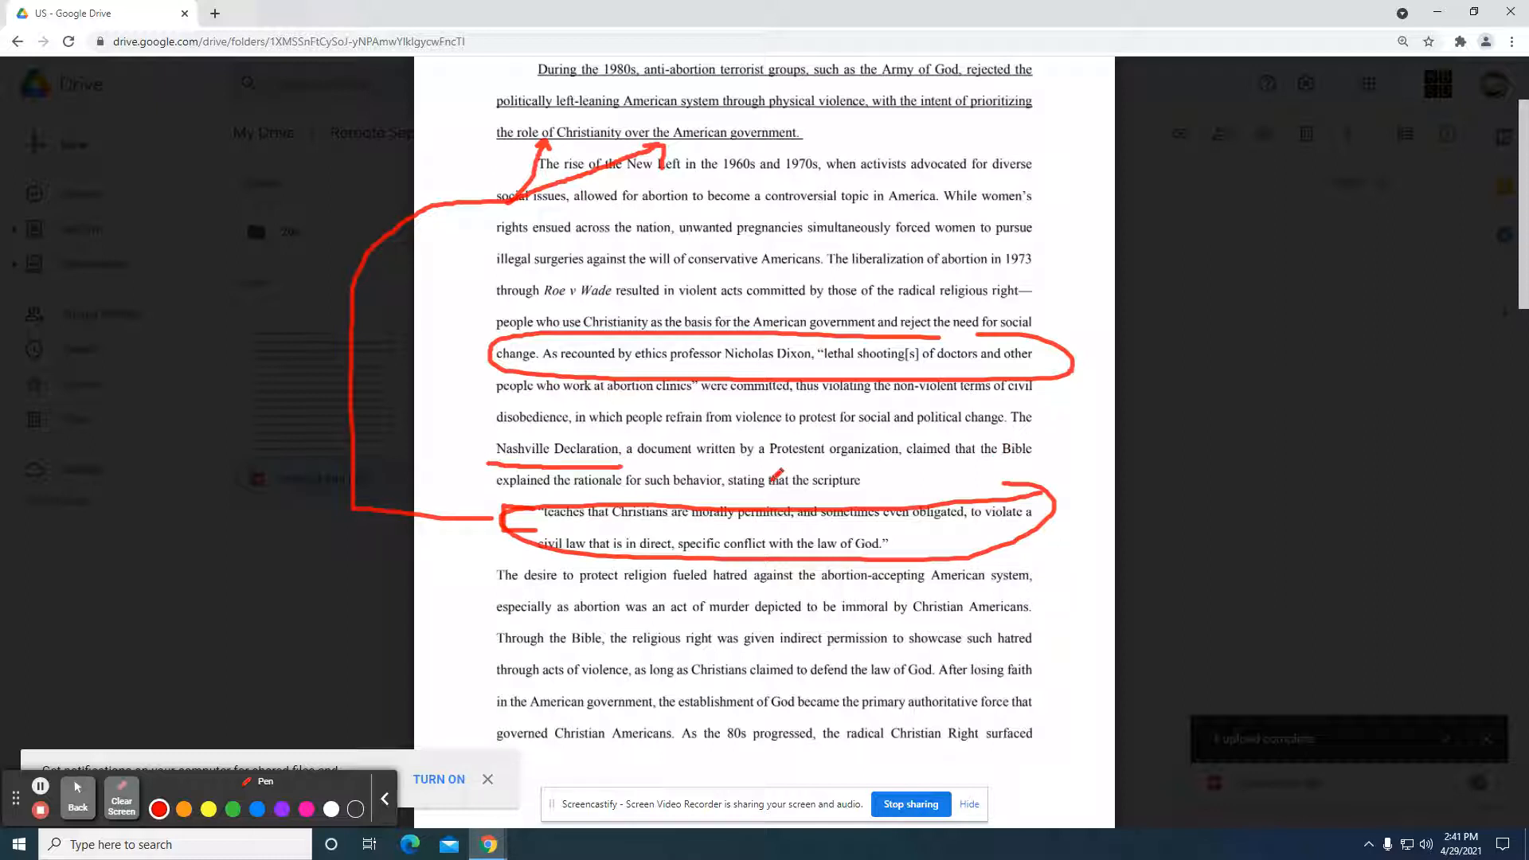
click(120, 798)
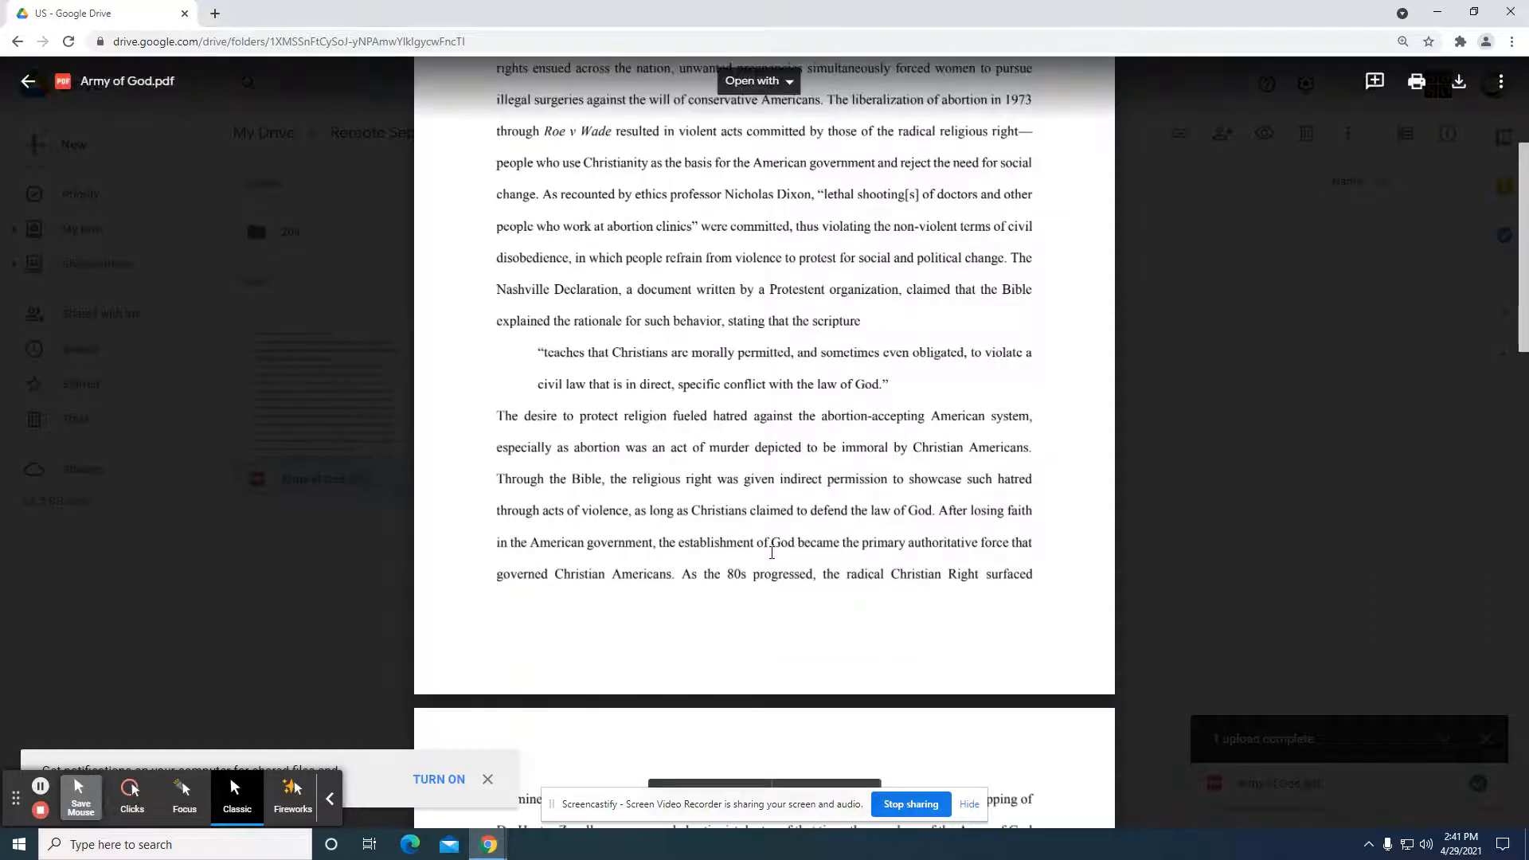
Step: Circle Christian Right and Christian Americans, underline 'indirect permission', box Army of God, then erase
scroll(down, 3)
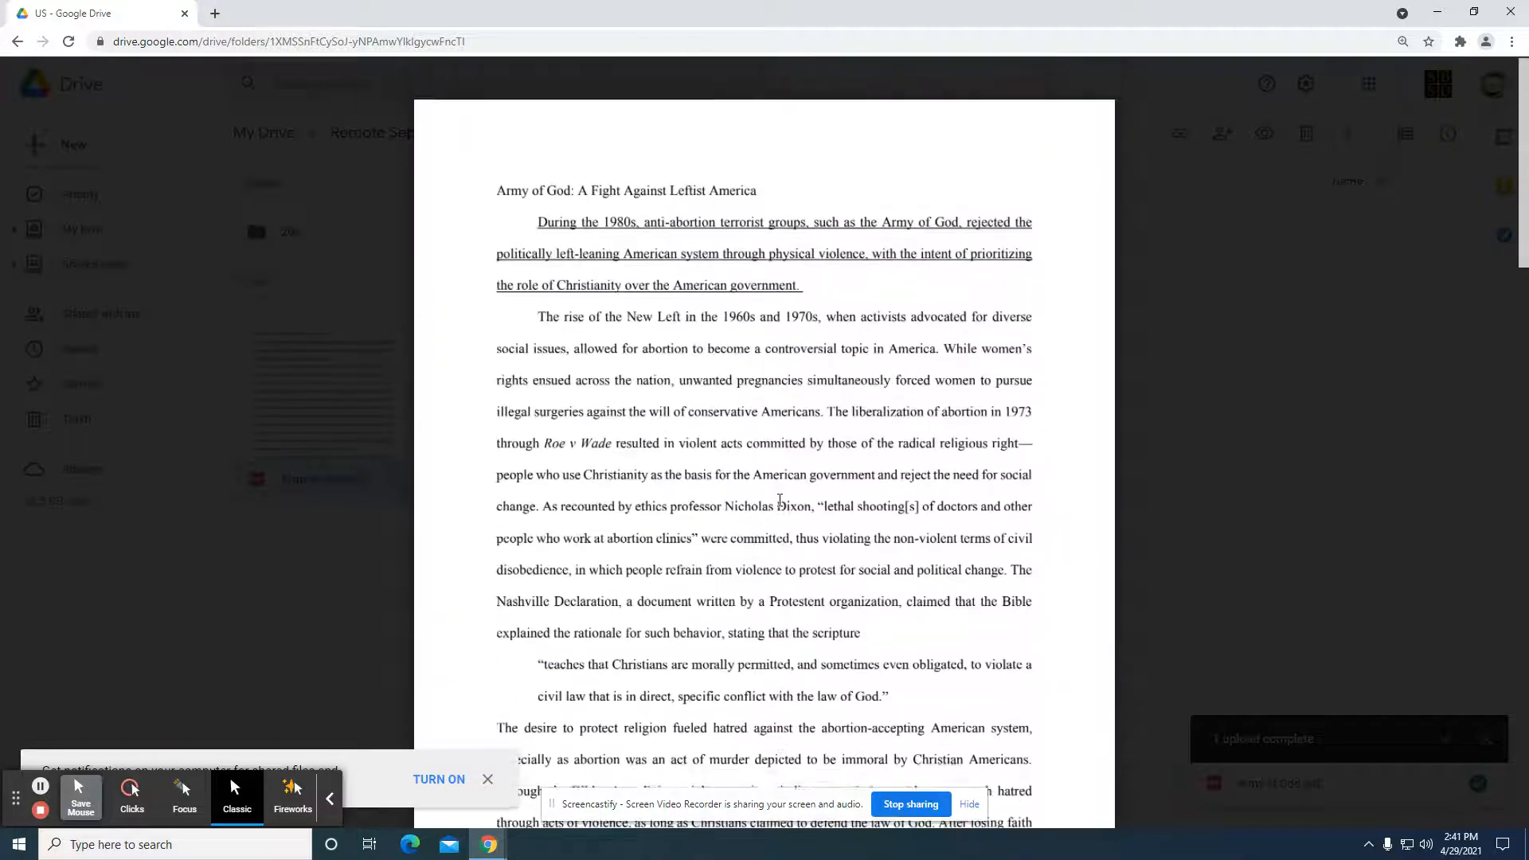
scroll(down, 3)
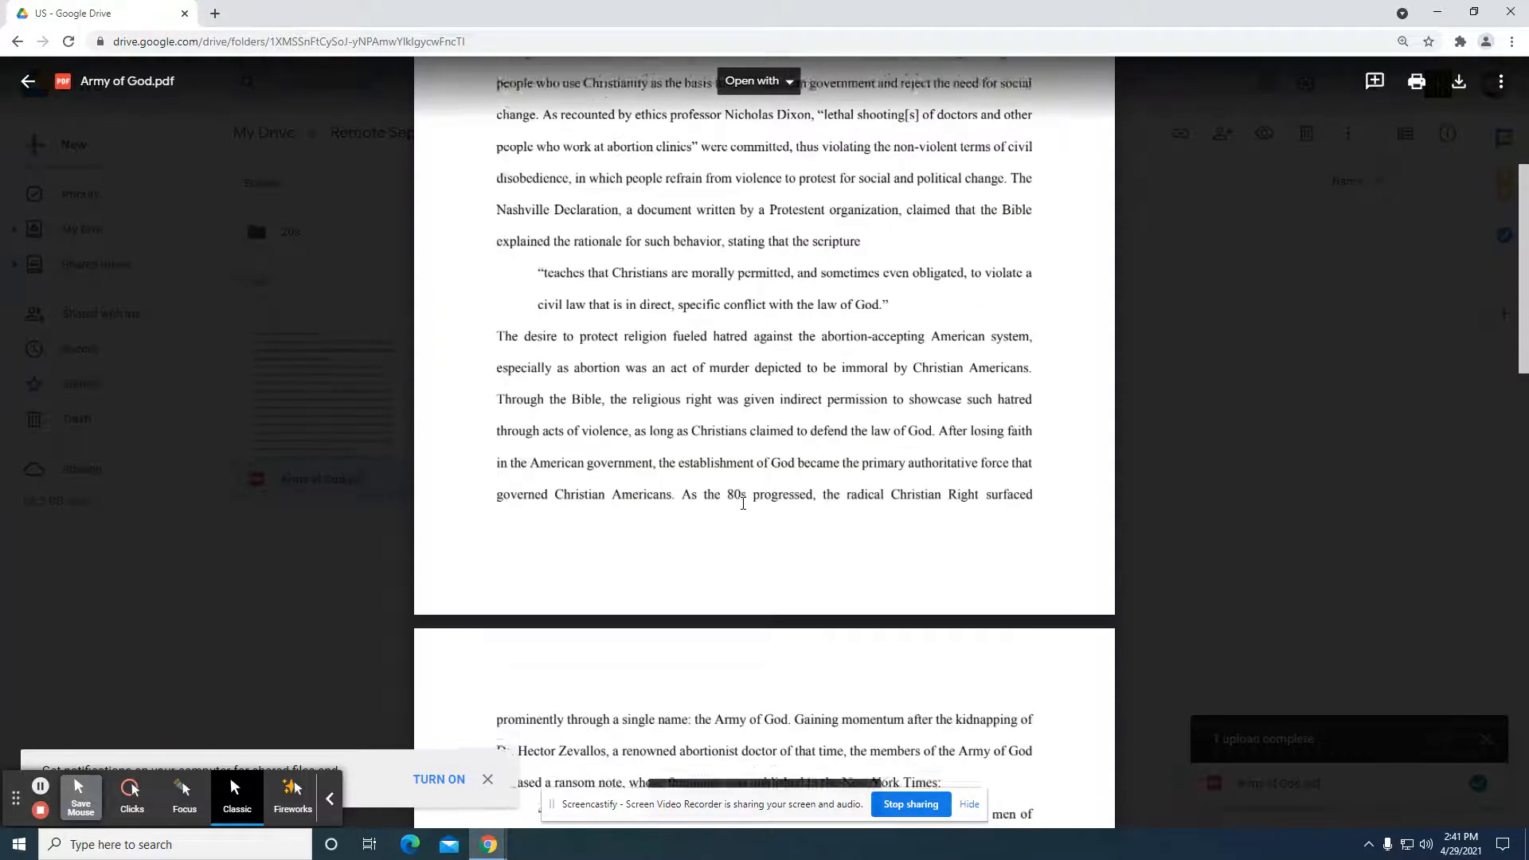
scroll(down, 3)
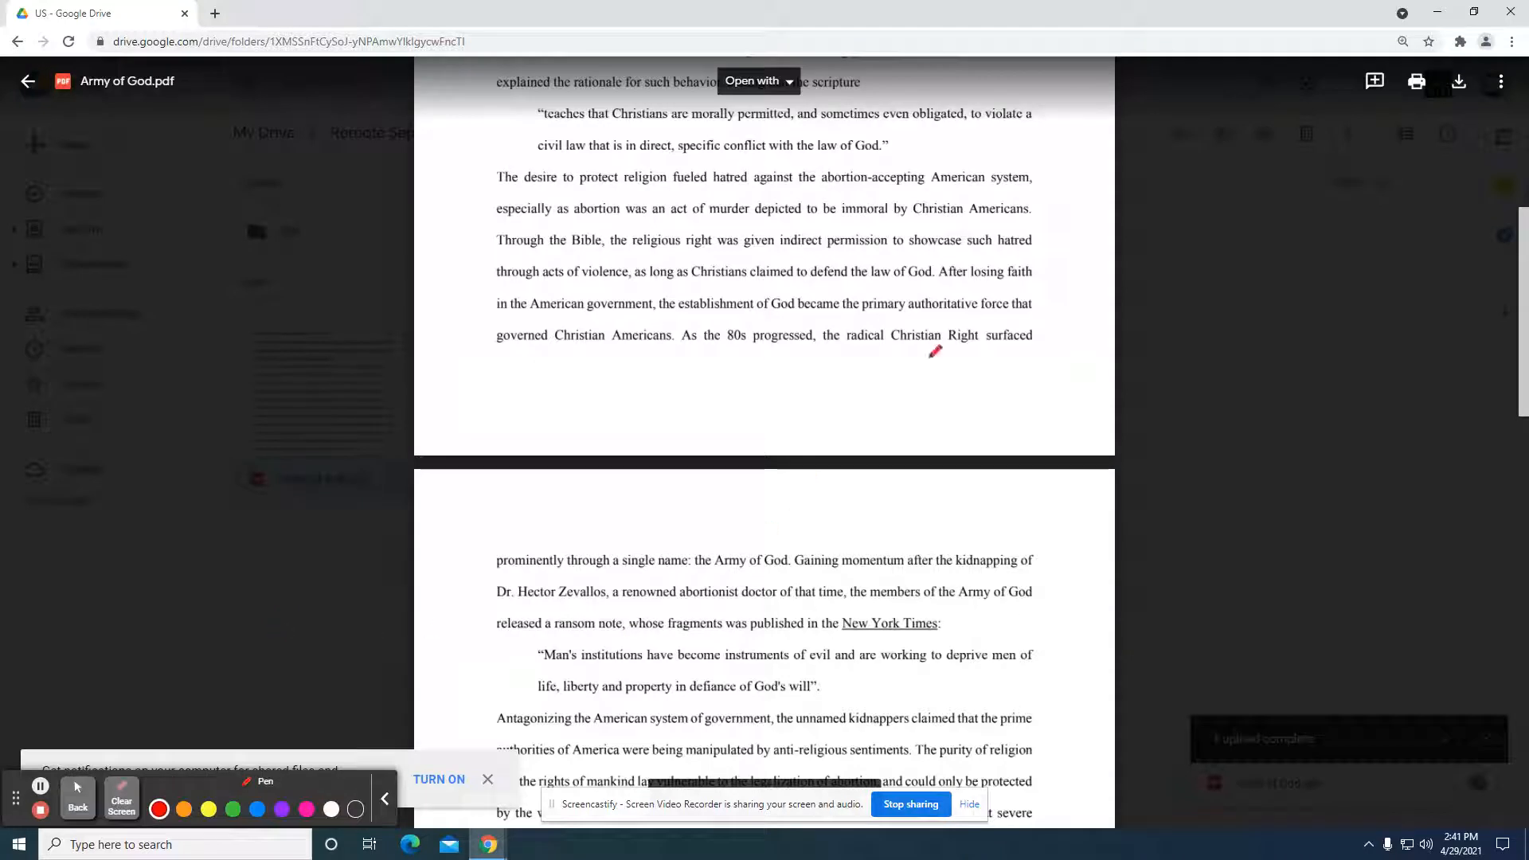
drag(882, 317, 964, 352)
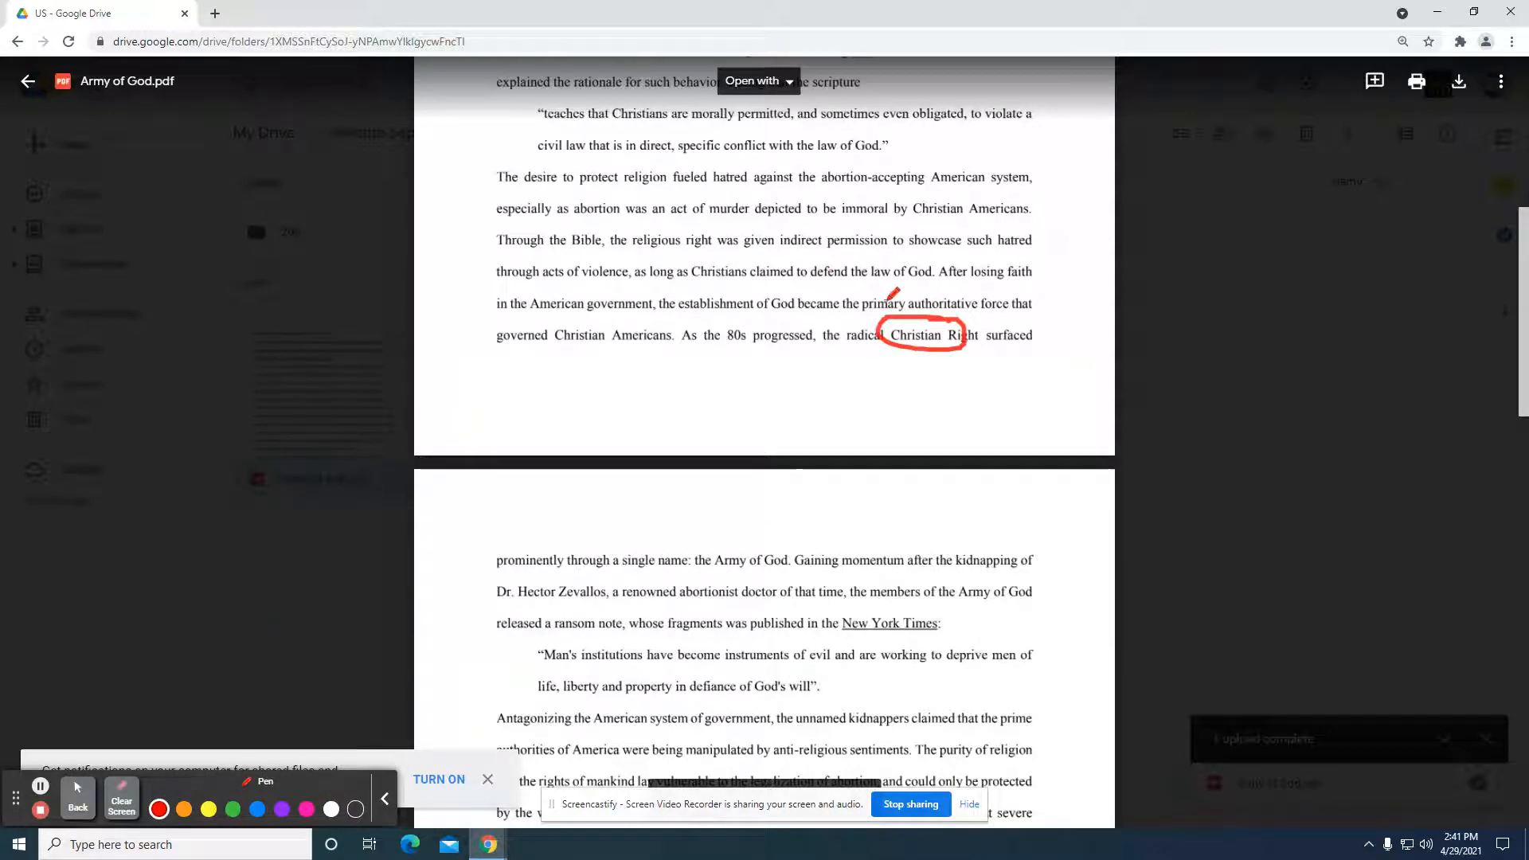
drag(906, 208, 1013, 196)
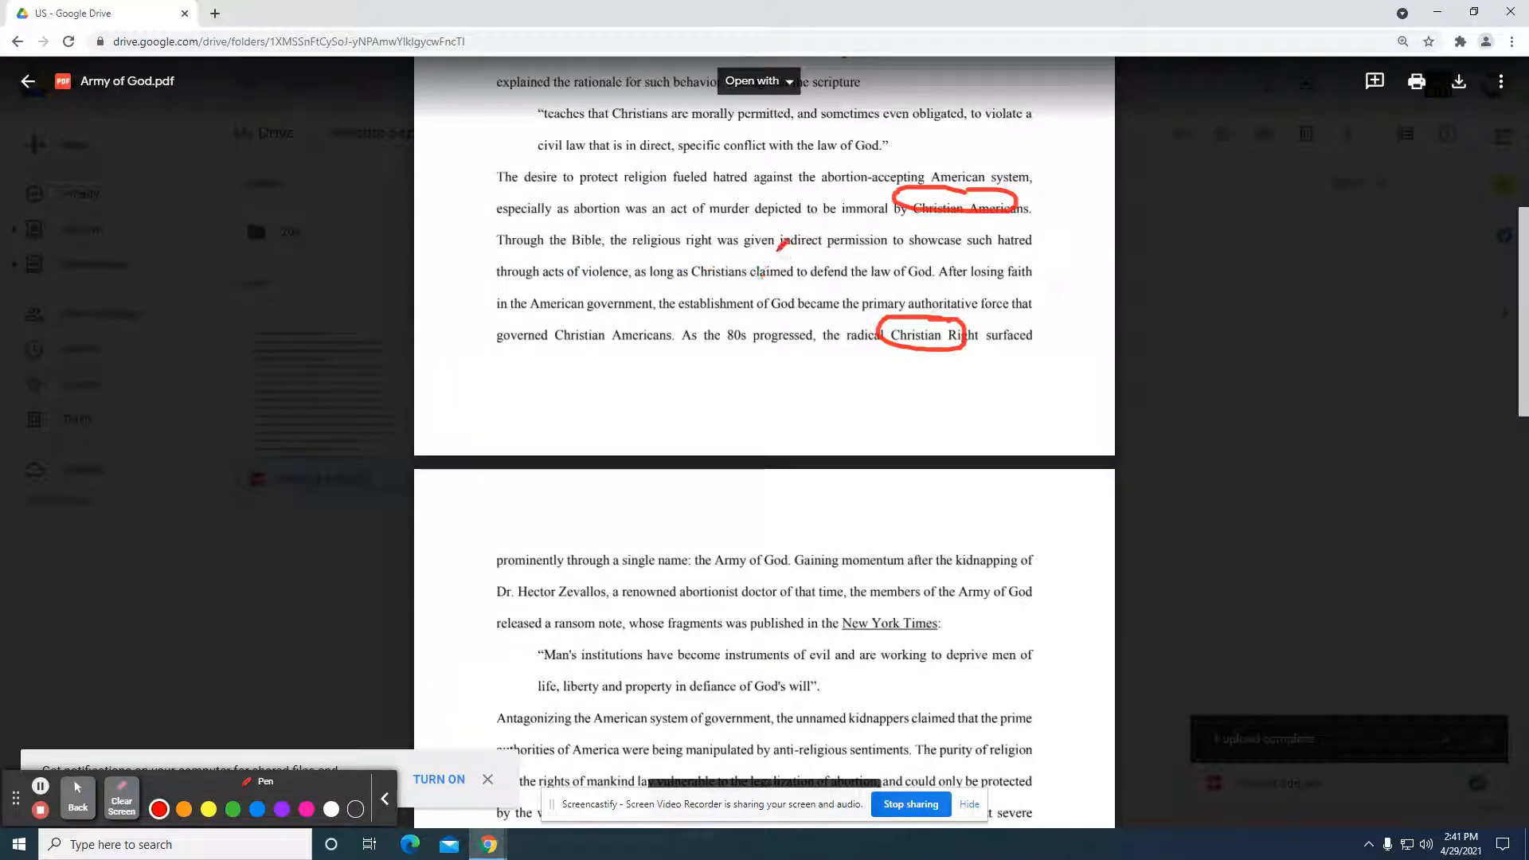
drag(780, 252, 878, 249)
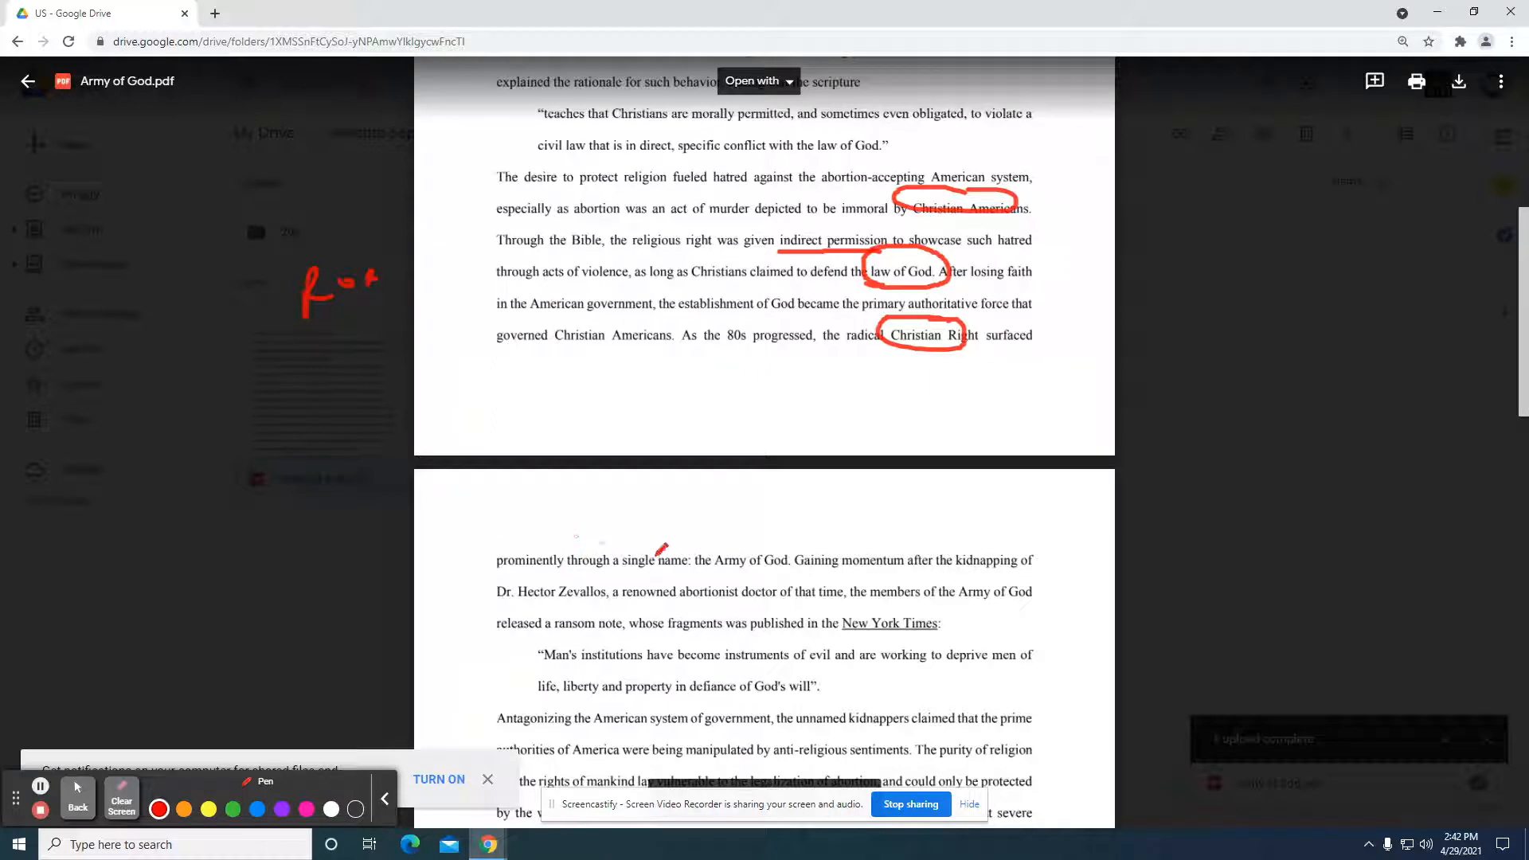
drag(687, 551, 770, 574)
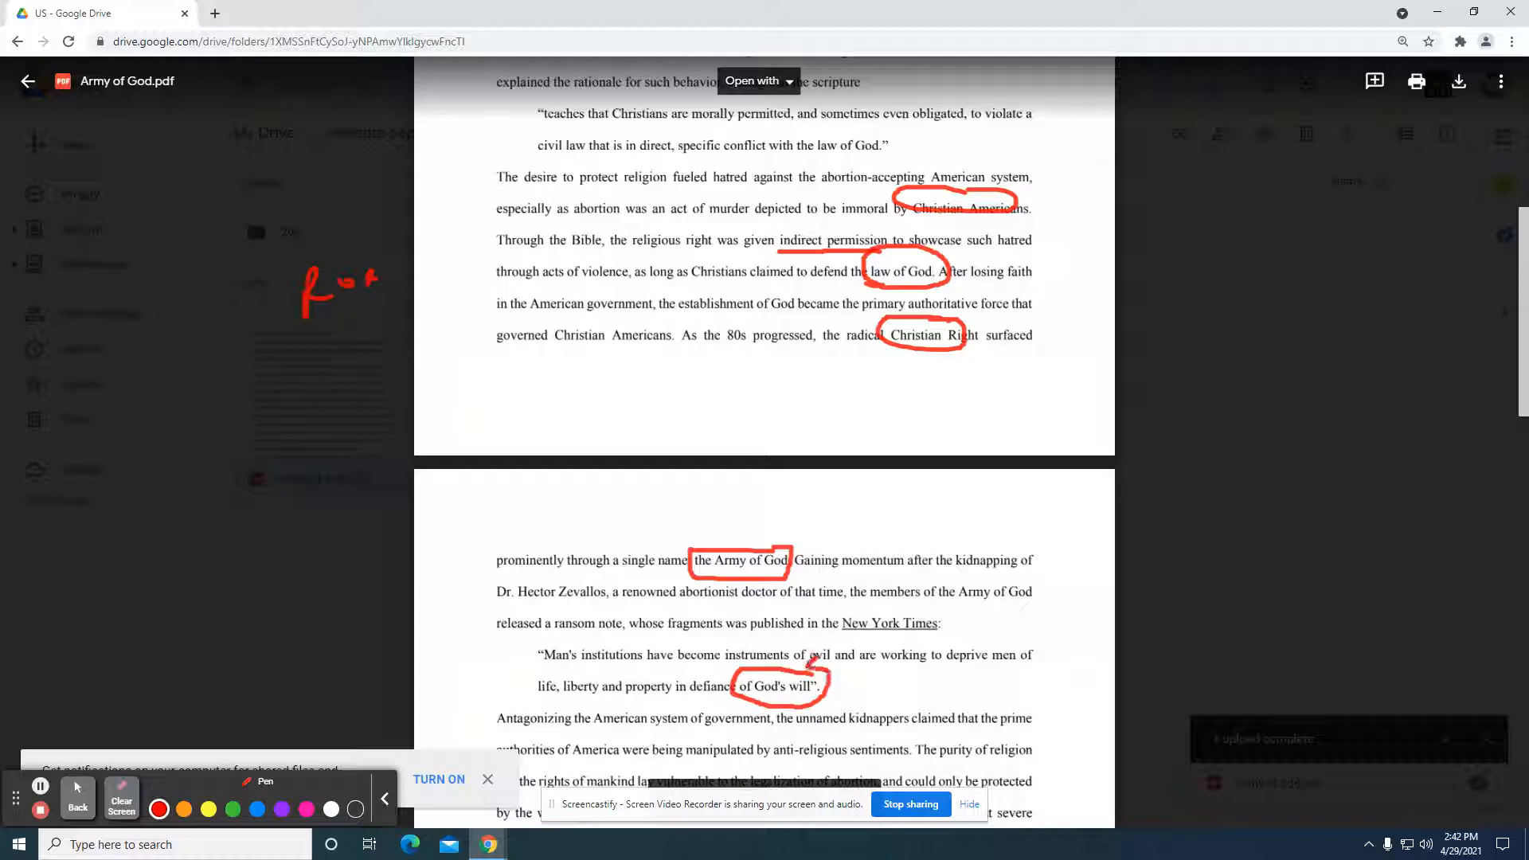
click(121, 804)
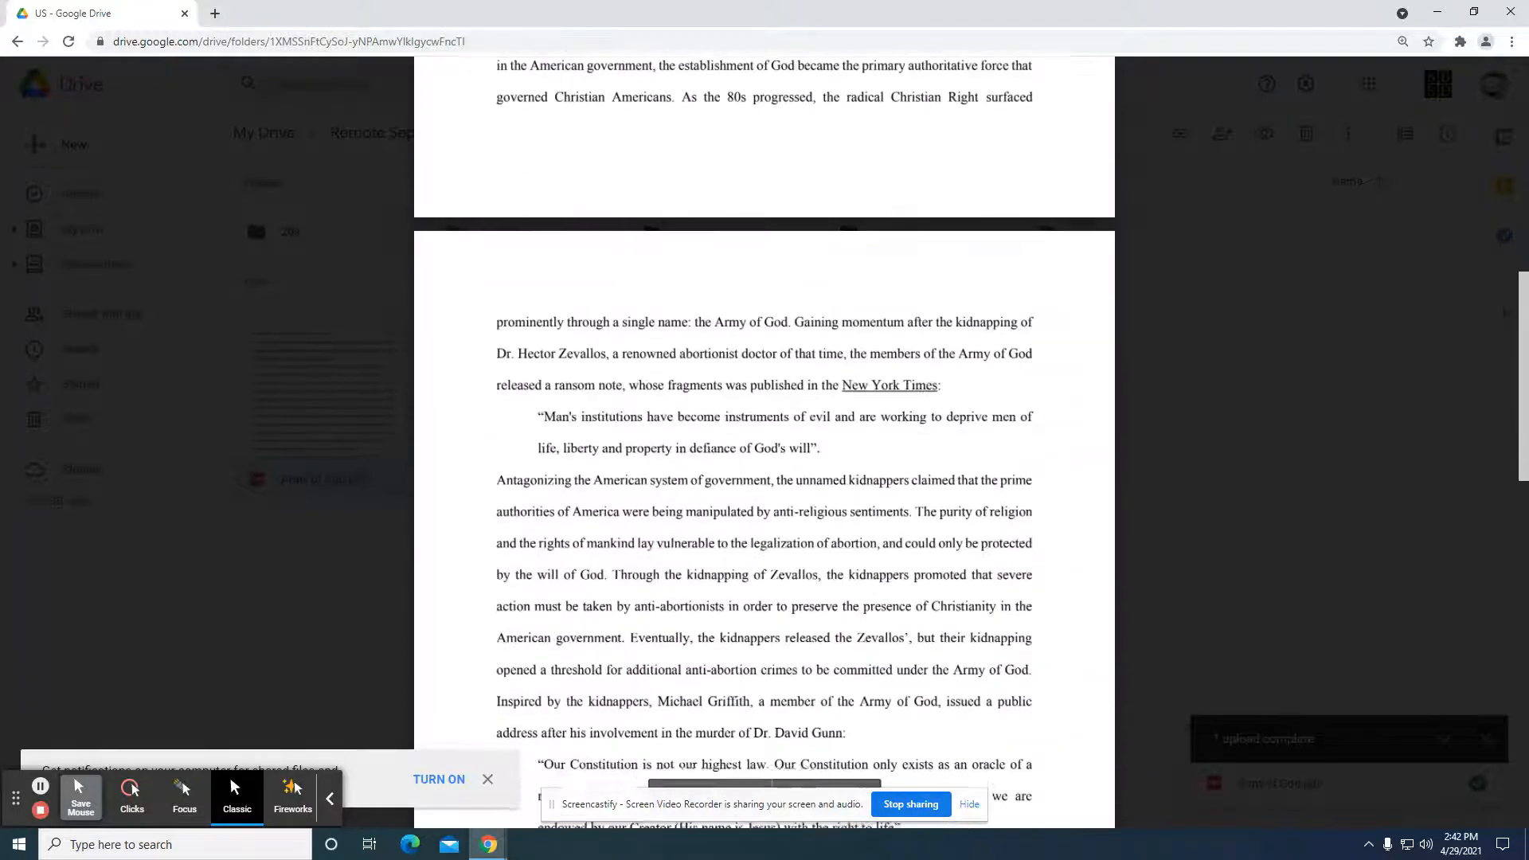
scroll(down, 3)
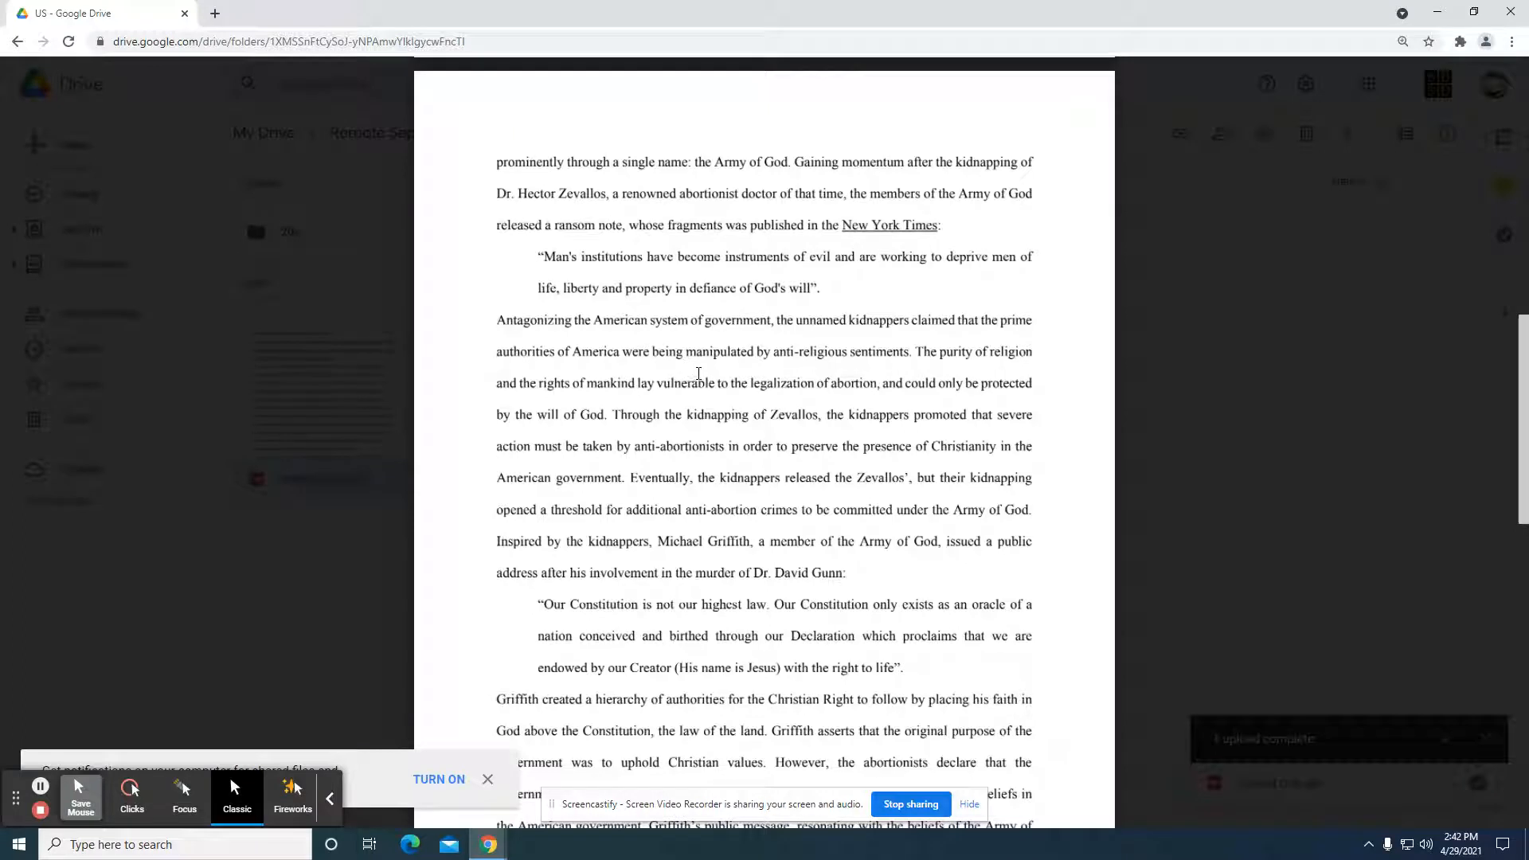
mouse_move(869, 370)
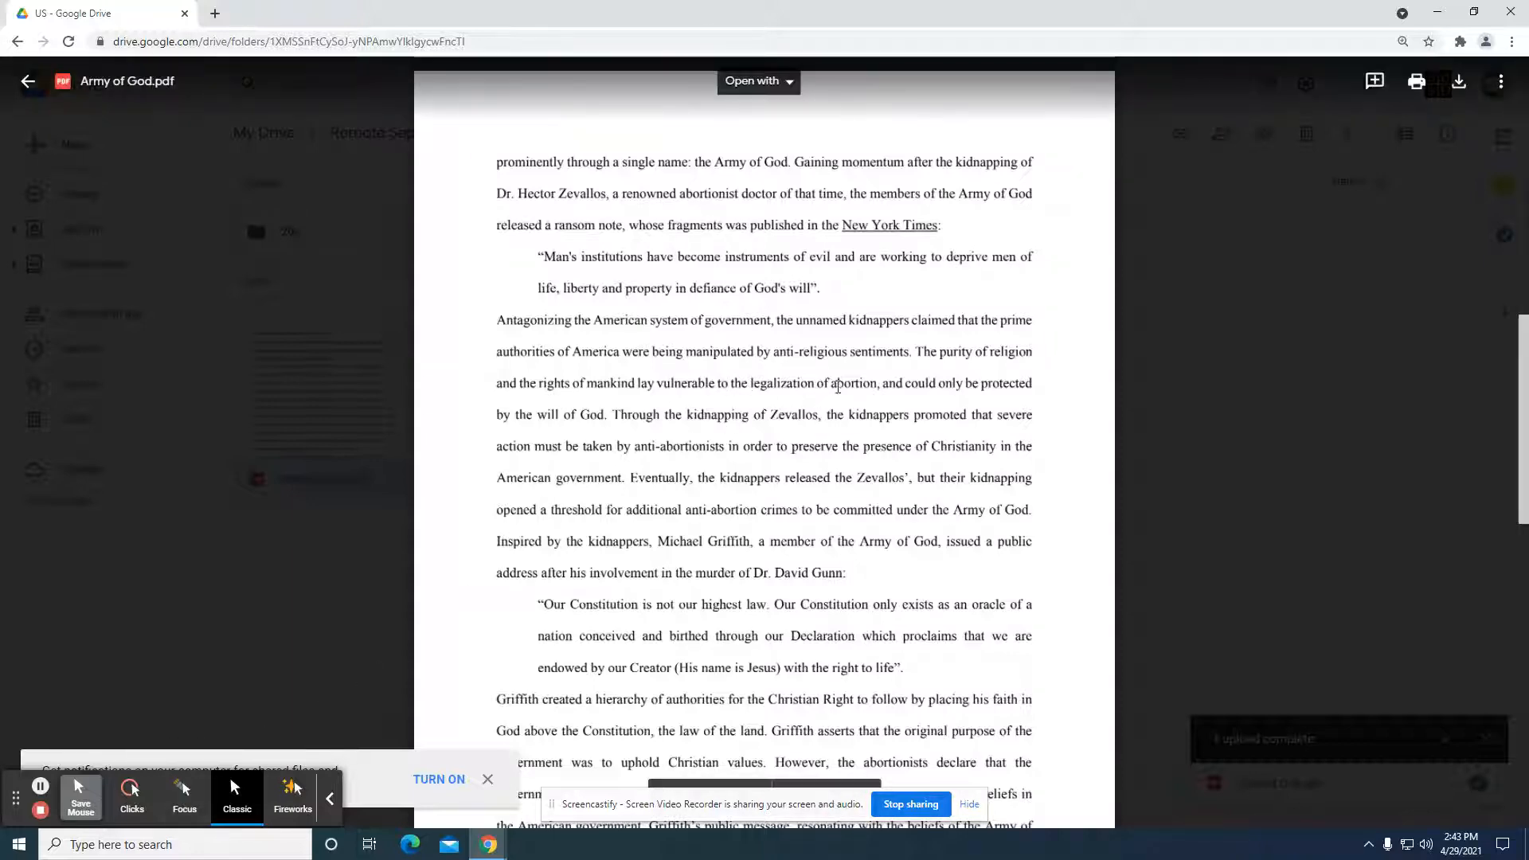
drag(729, 382, 876, 383)
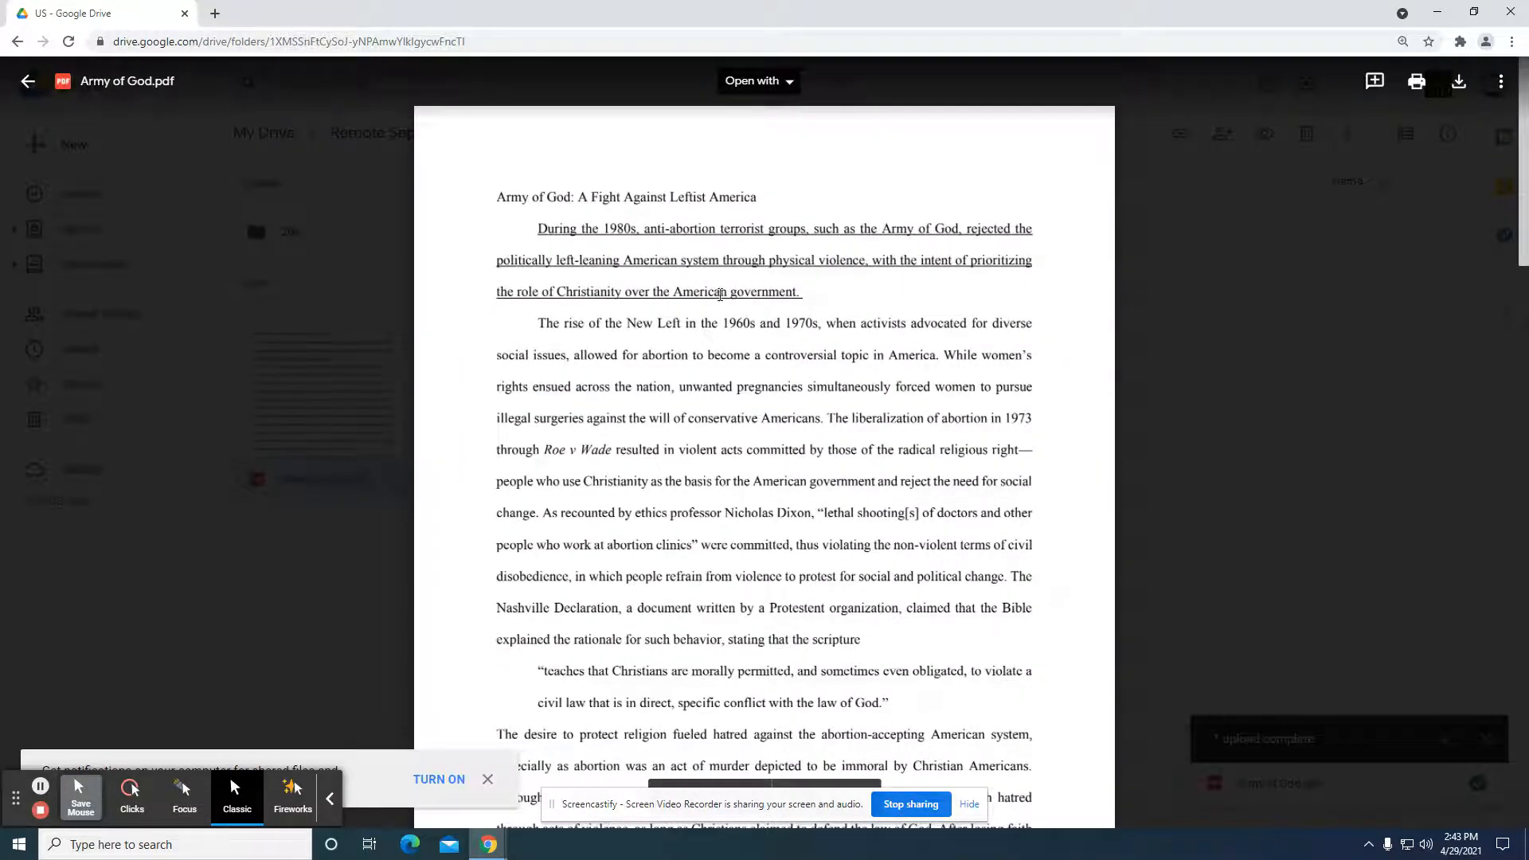
drag(558, 291, 795, 291)
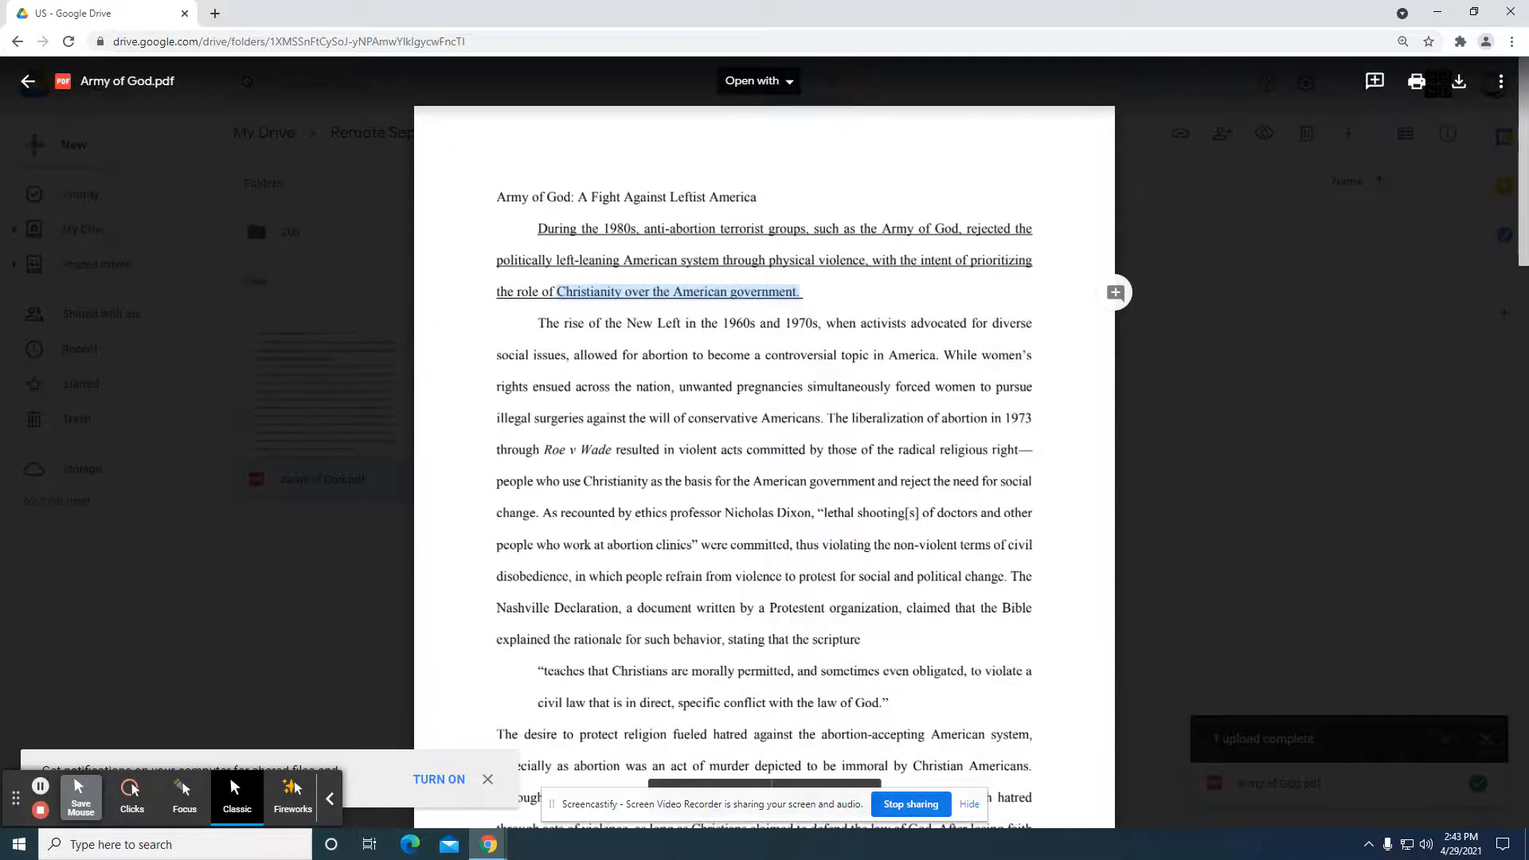
scroll(down, 3)
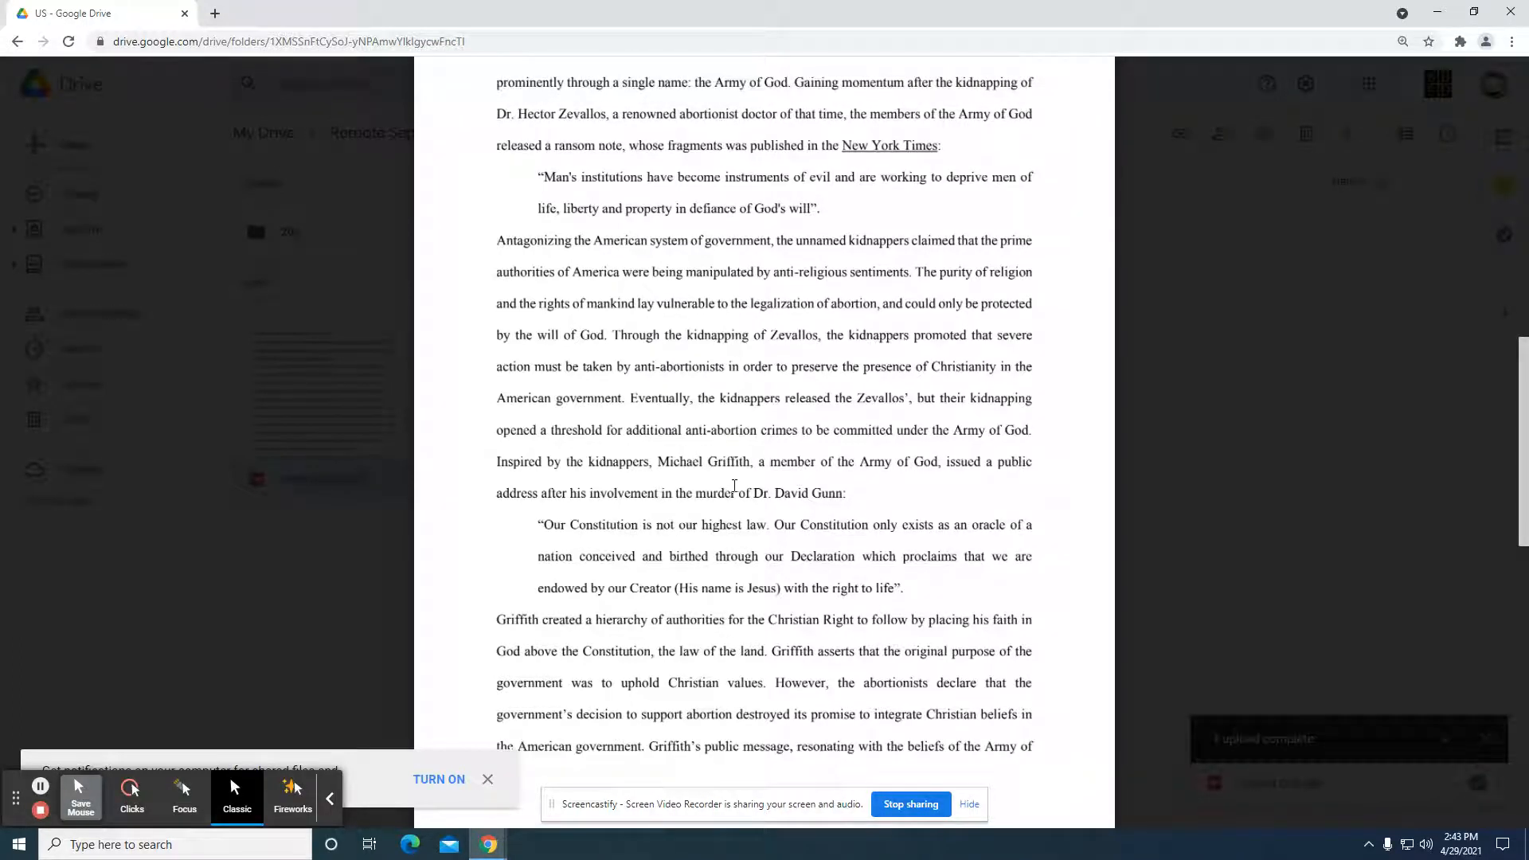
mouse_move(709, 504)
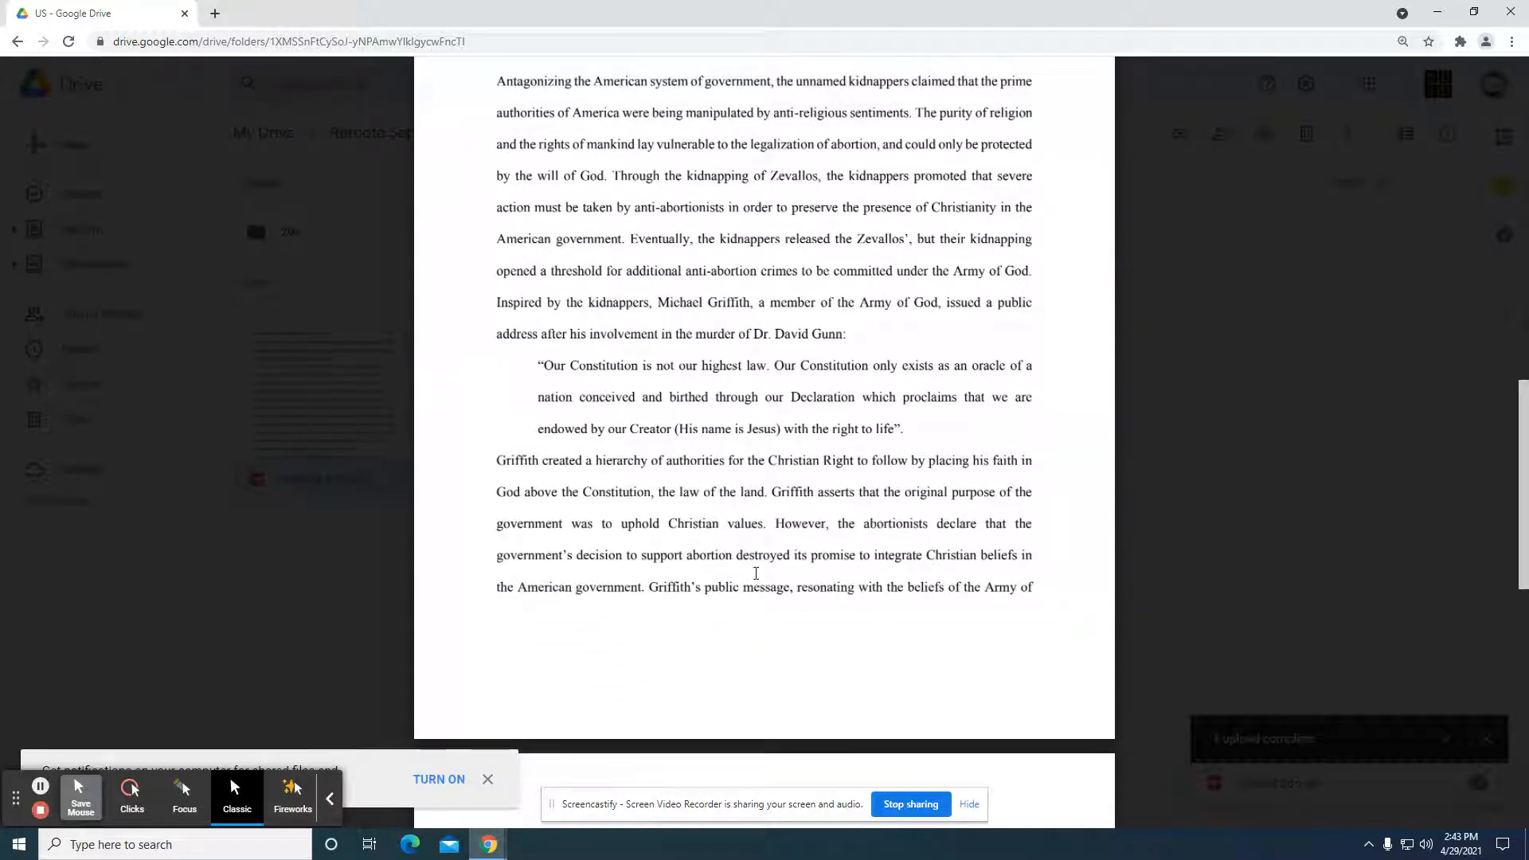
drag(495, 491, 674, 492)
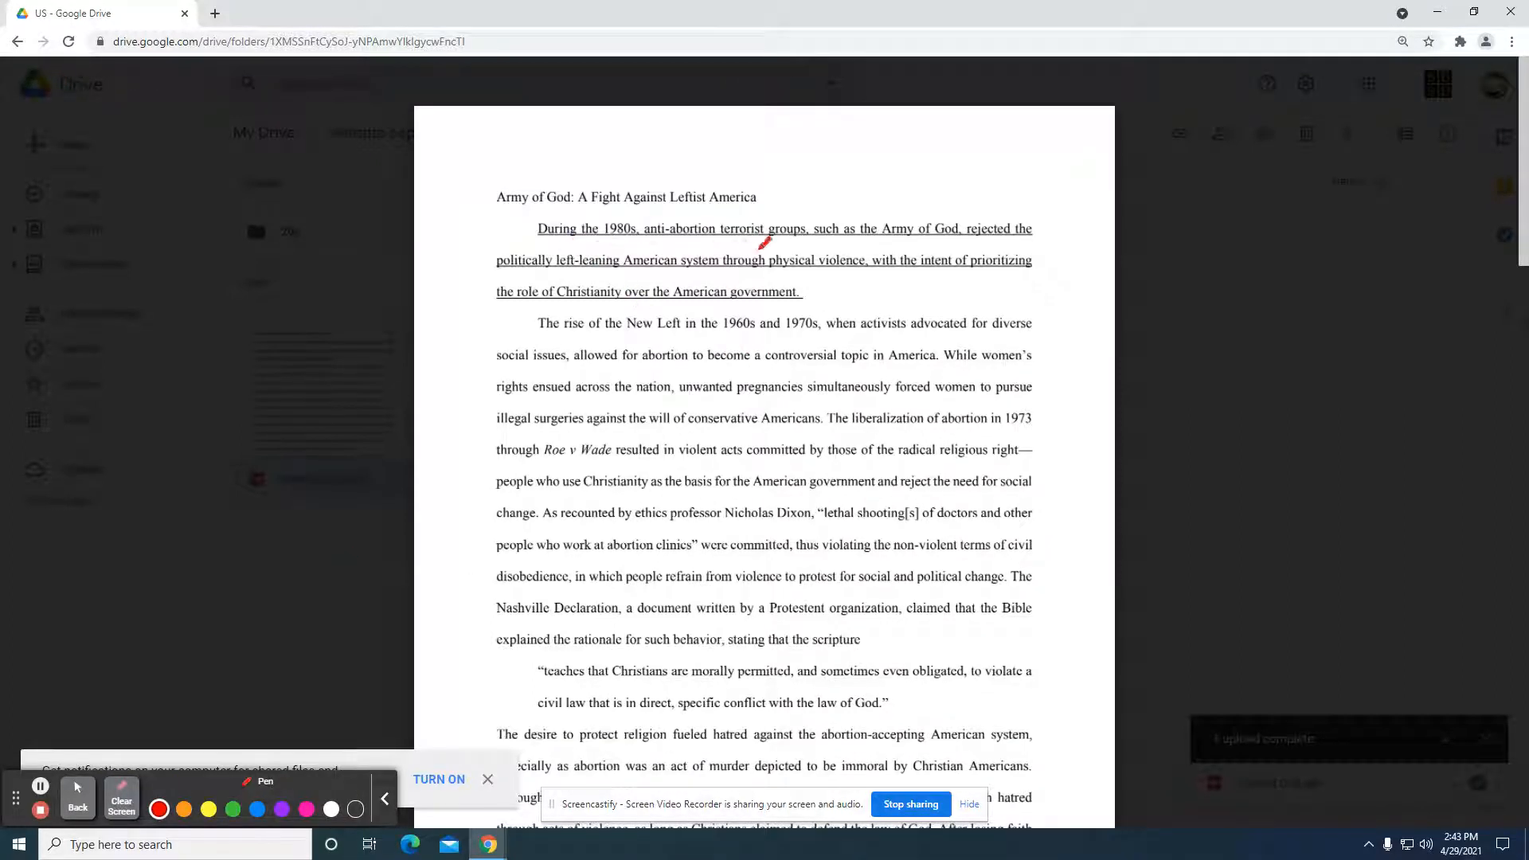
Step: Circle Army of God, box the Christianity line, add a Roe v. Wade note and 1973 arrow
drag(877, 239, 960, 230)
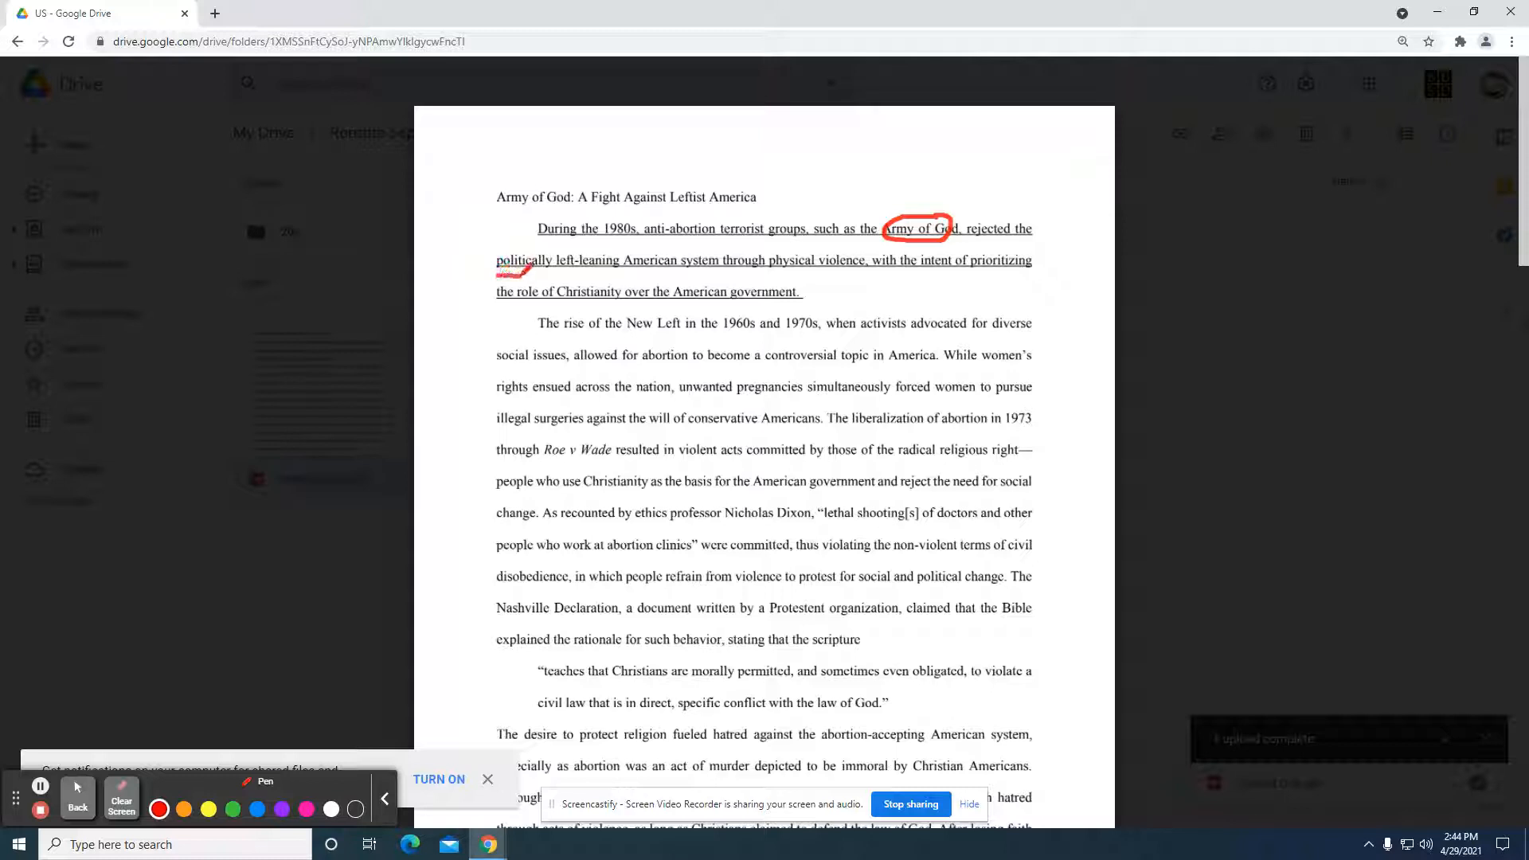
drag(507, 277, 736, 276)
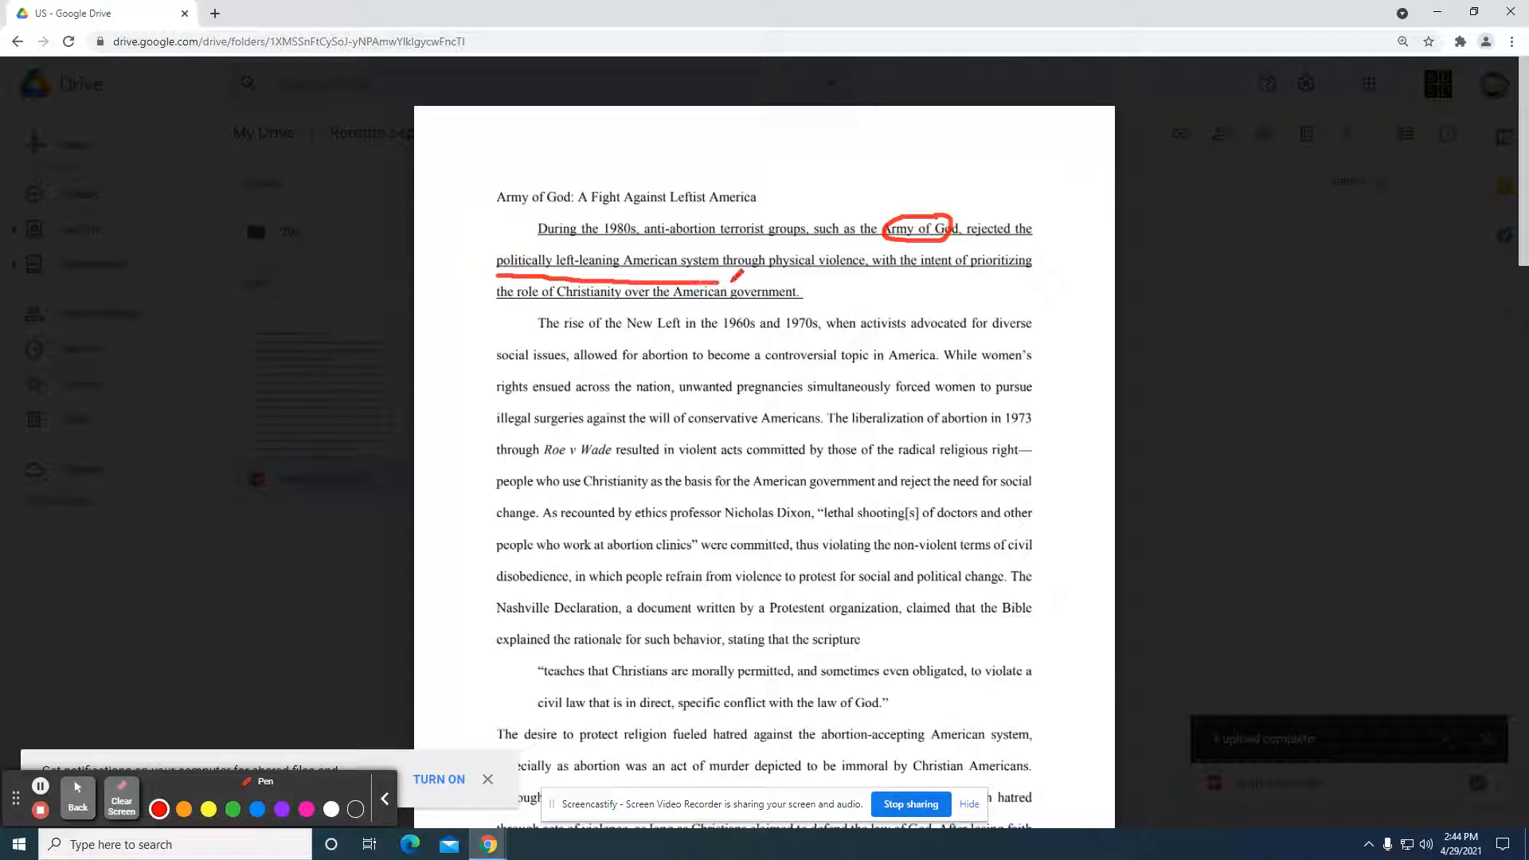
drag(495, 302, 838, 277)
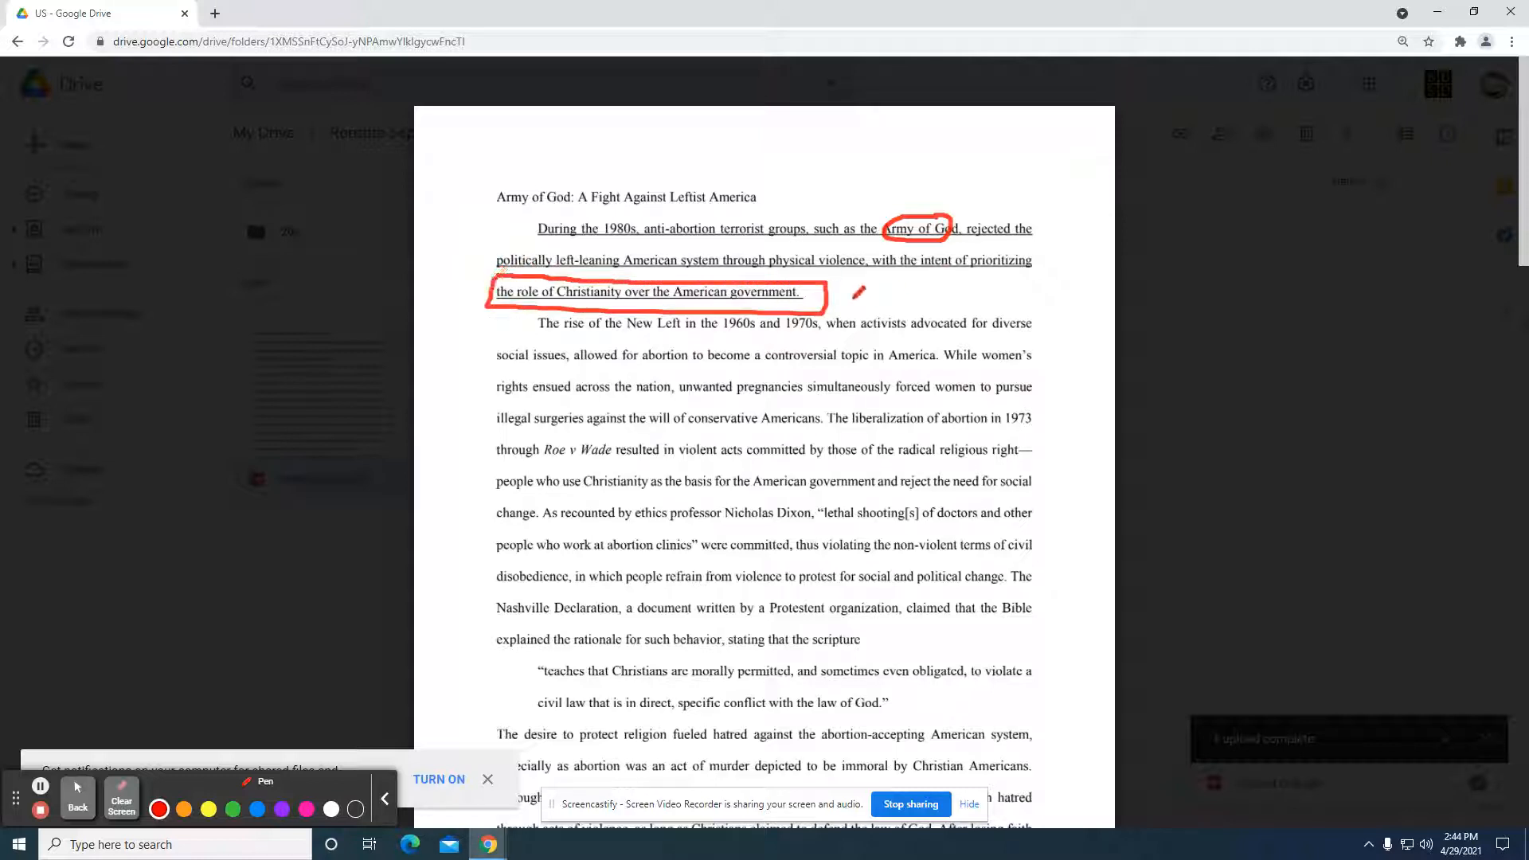
drag(868, 292, 1043, 297)
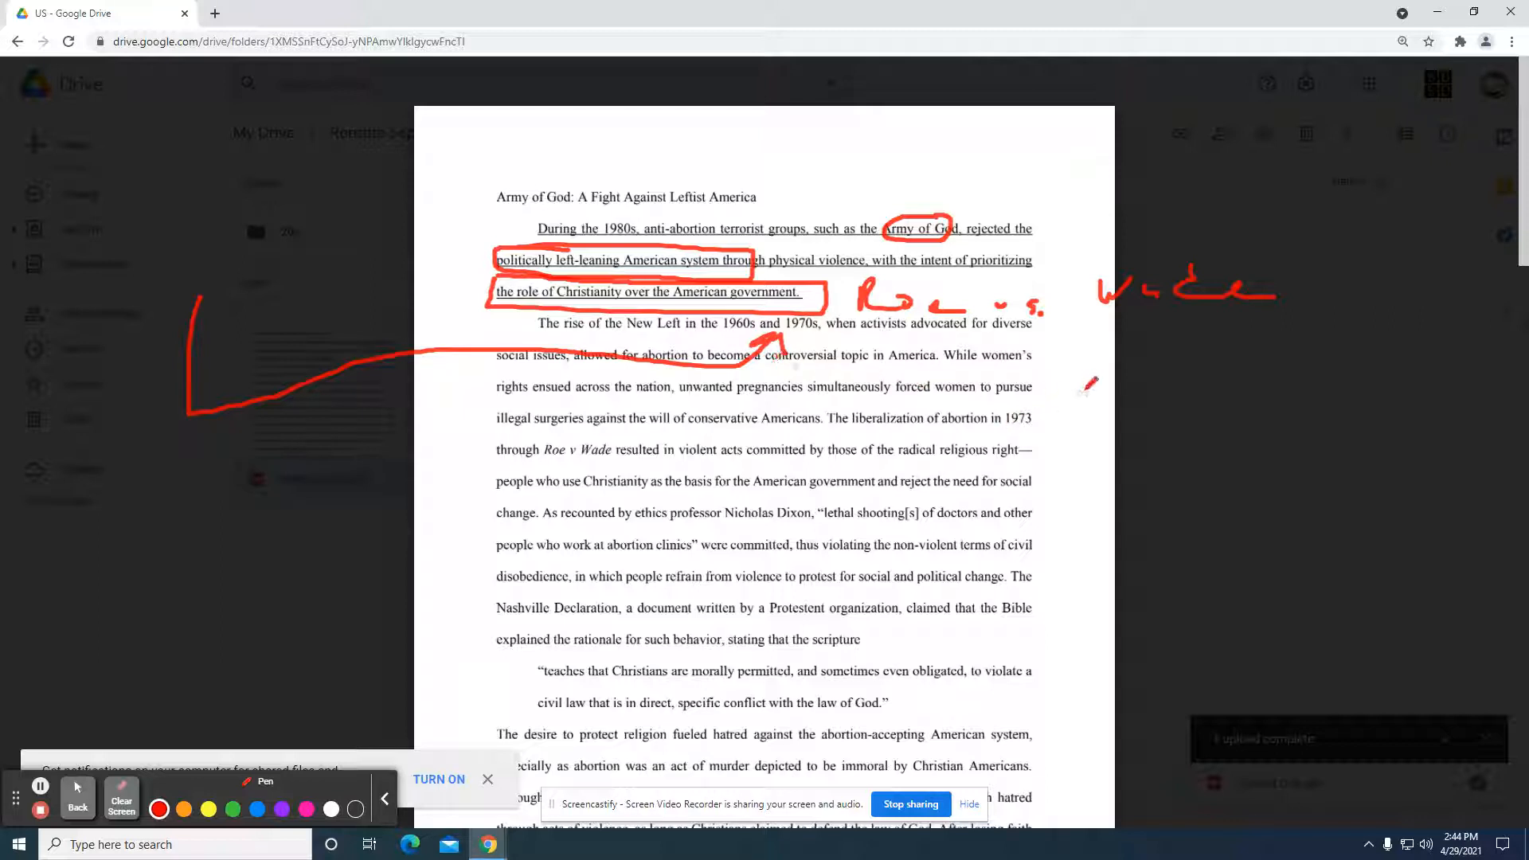
drag(1094, 381, 1008, 429)
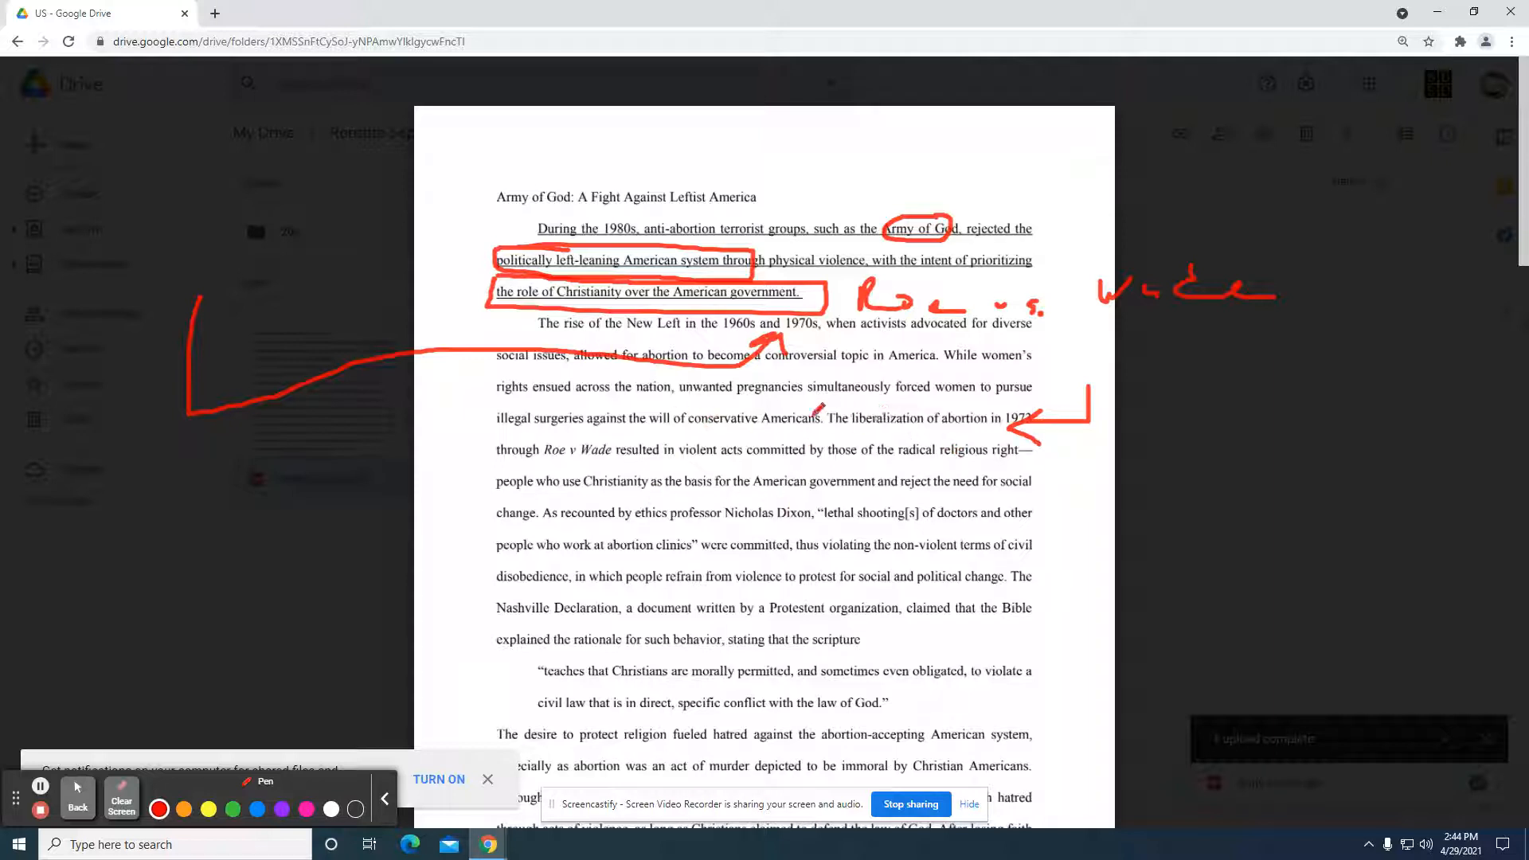
drag(1048, 349, 1156, 439)
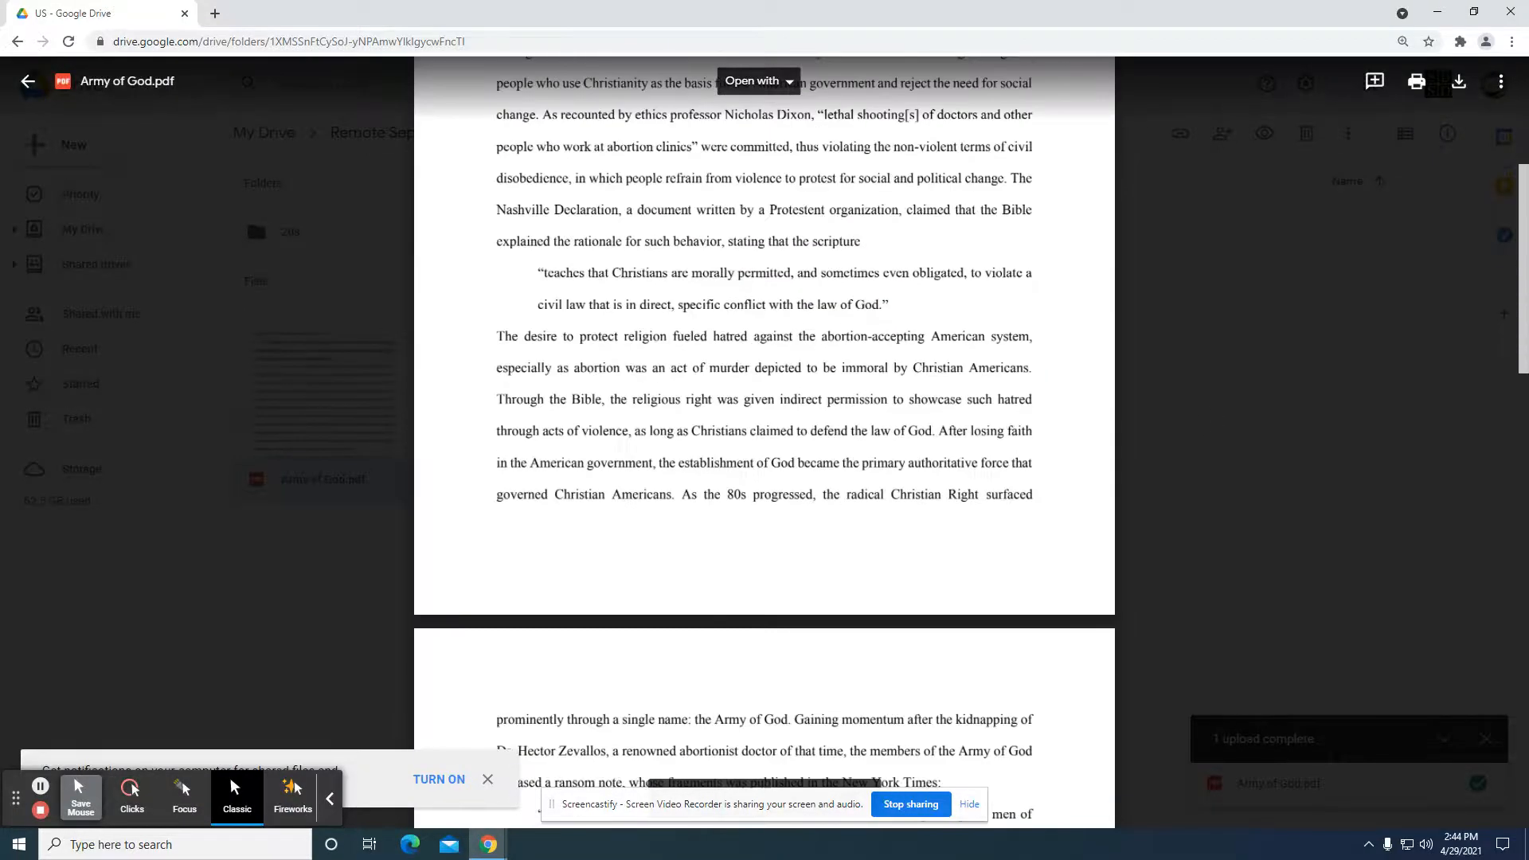
Step: Underline the New Left sentence through 'controversial topic in America' and draw an arrow pointing at it
scroll(down, 3)
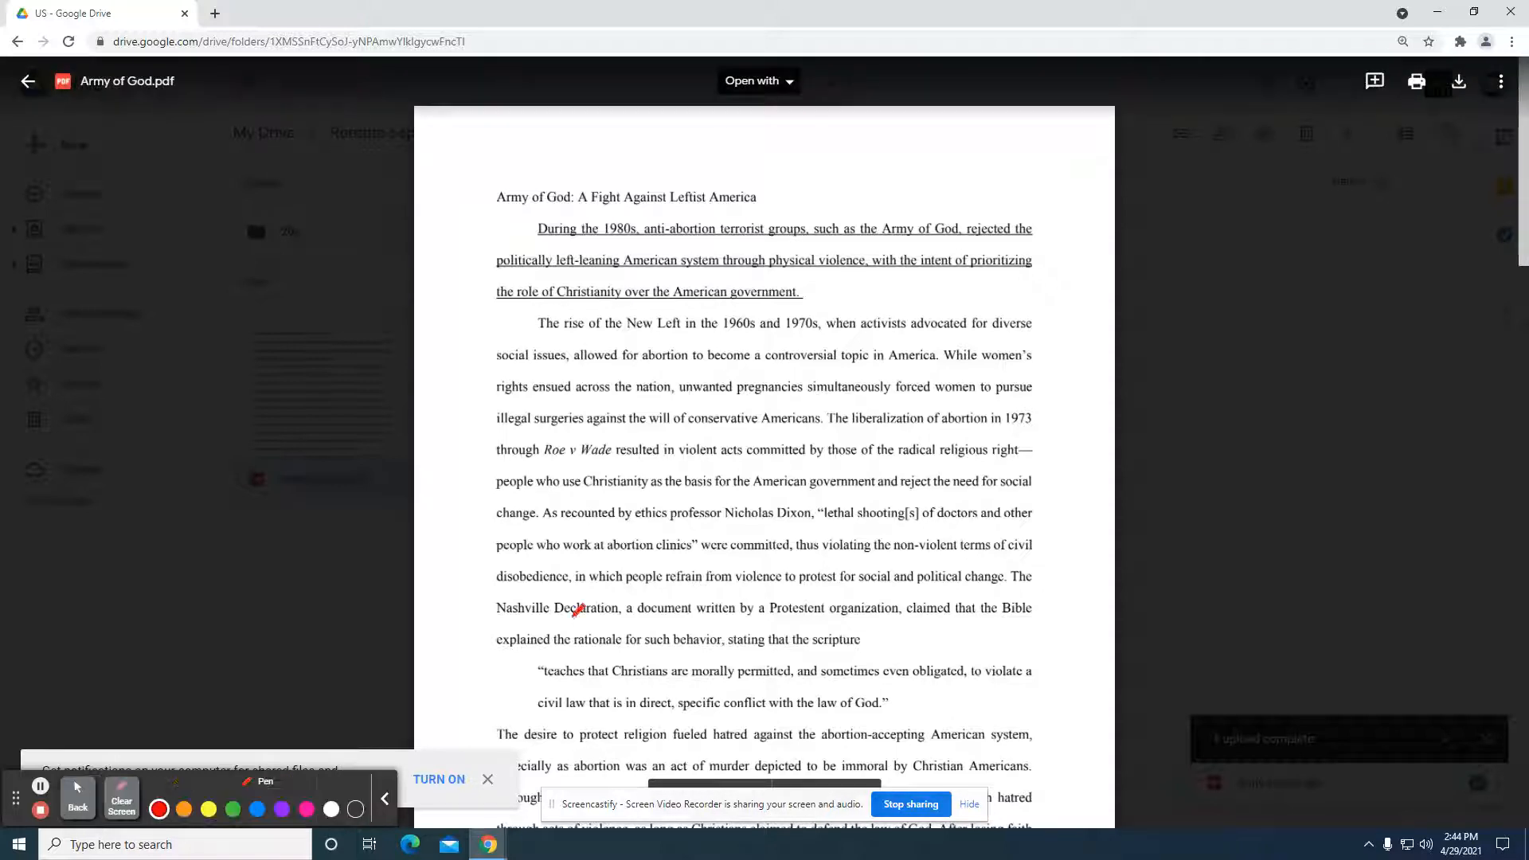
drag(535, 340, 756, 340)
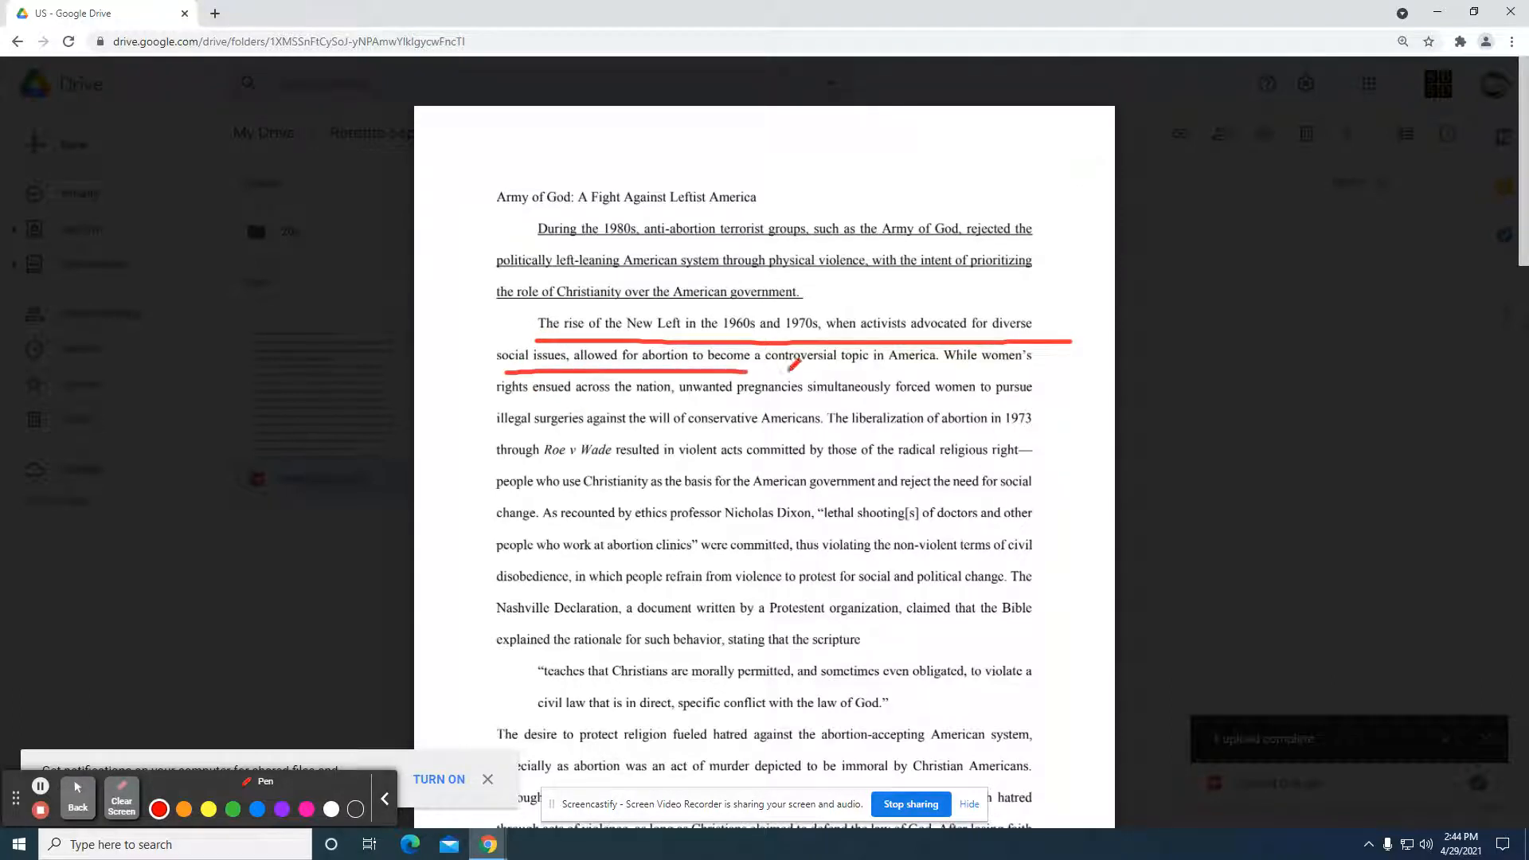
drag(761, 374, 945, 369)
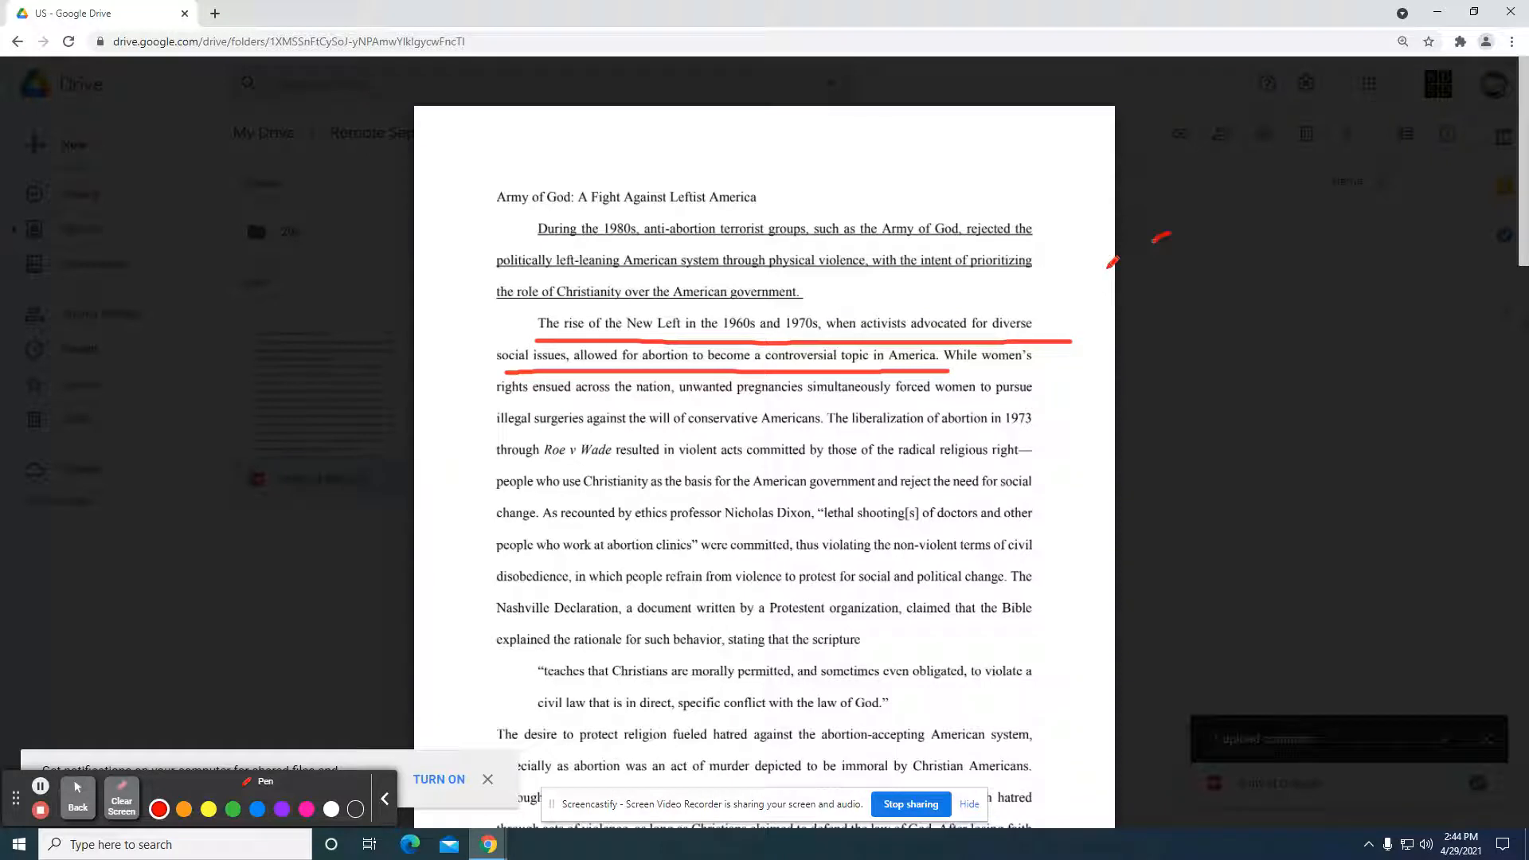
drag(1160, 237, 1034, 335)
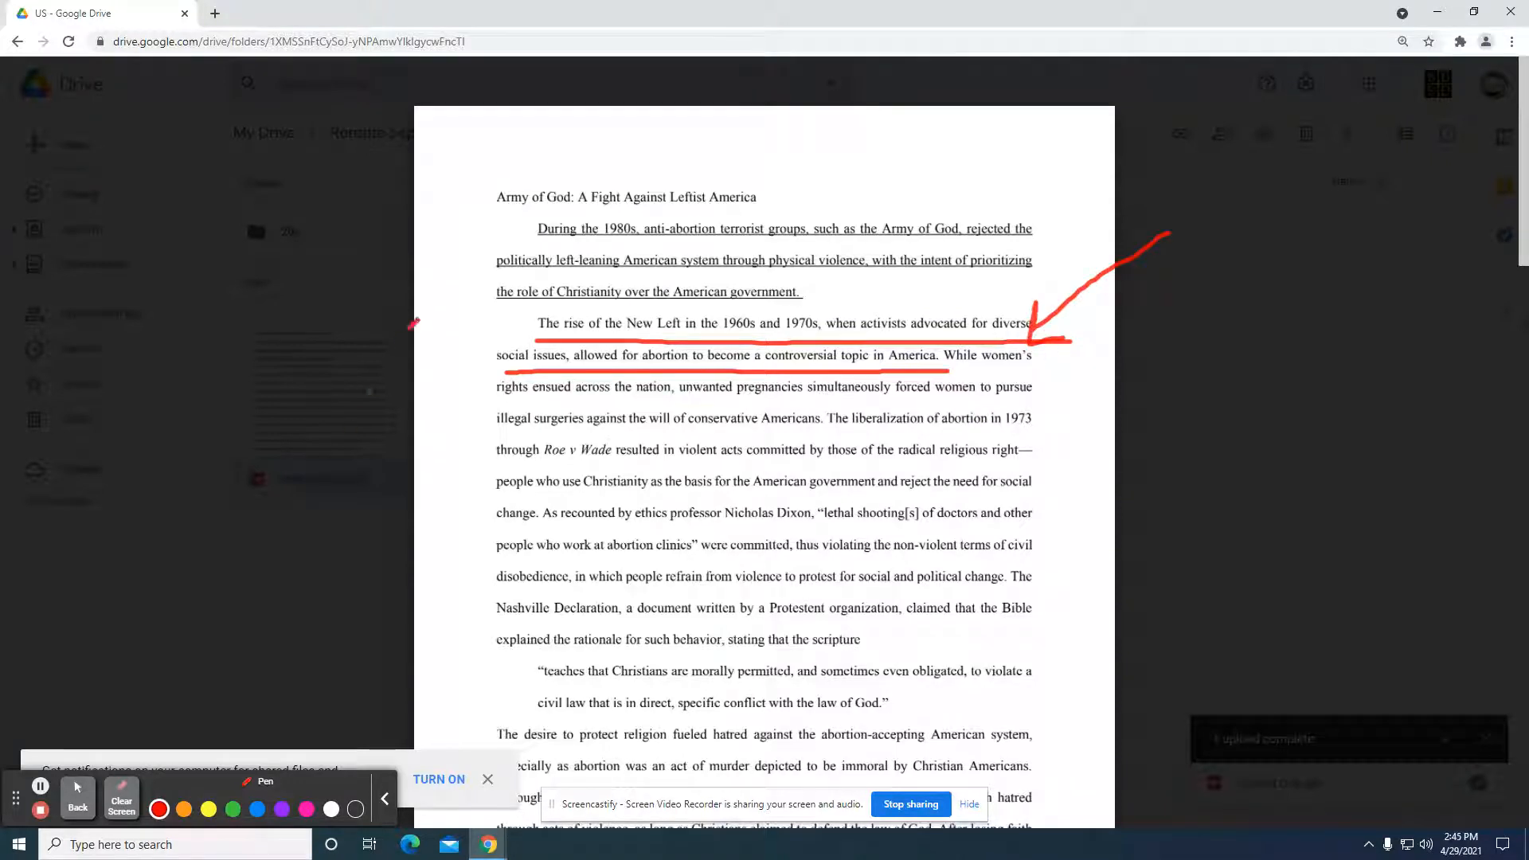